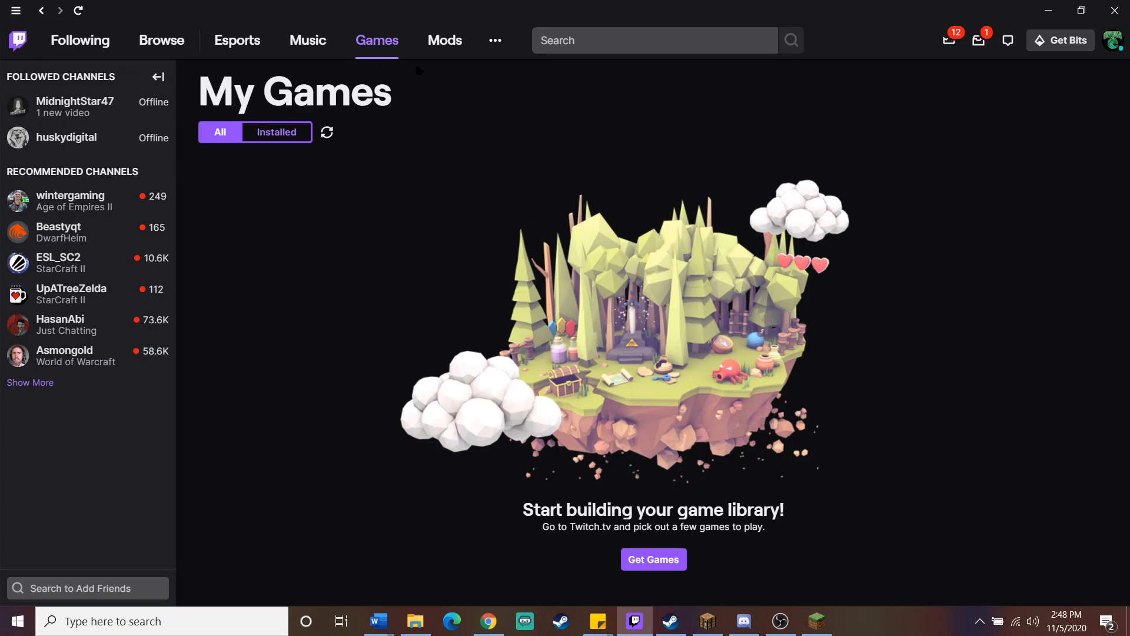
mouse_move(663, 333)
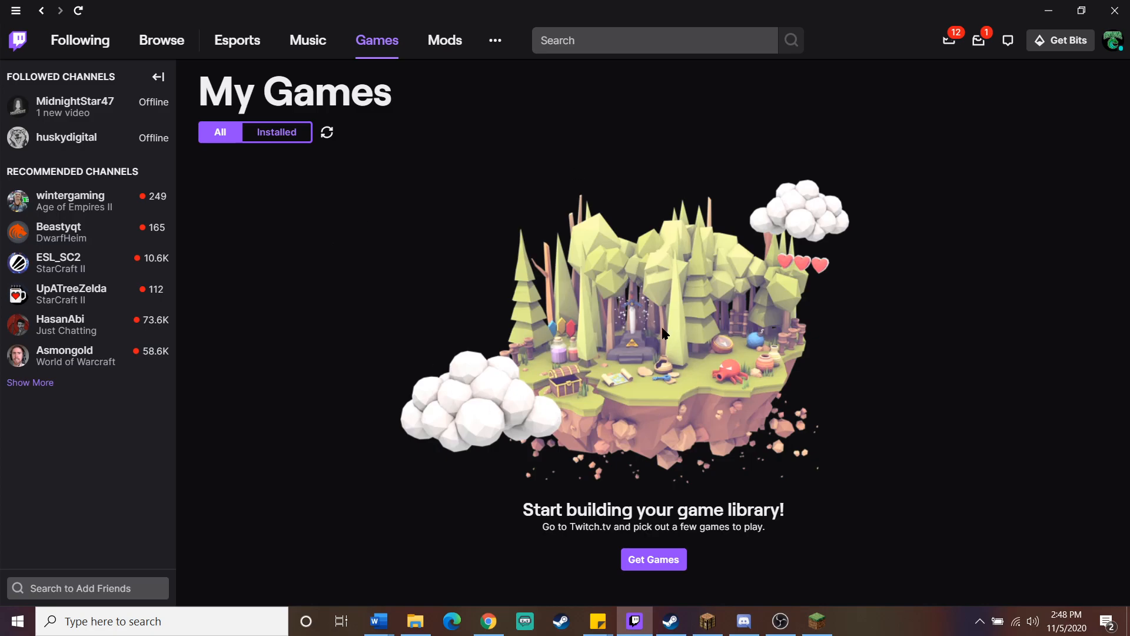
Show the Mods page listing supported games, with Minecraft's four installed modpacks
left_click(445, 40)
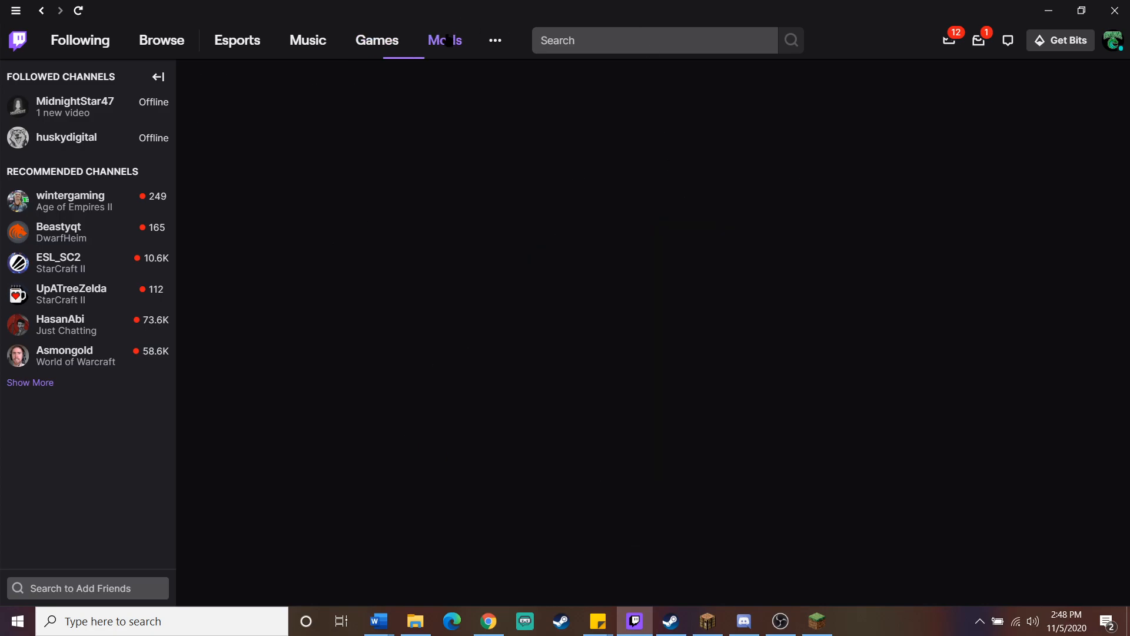
left_click(445, 40)
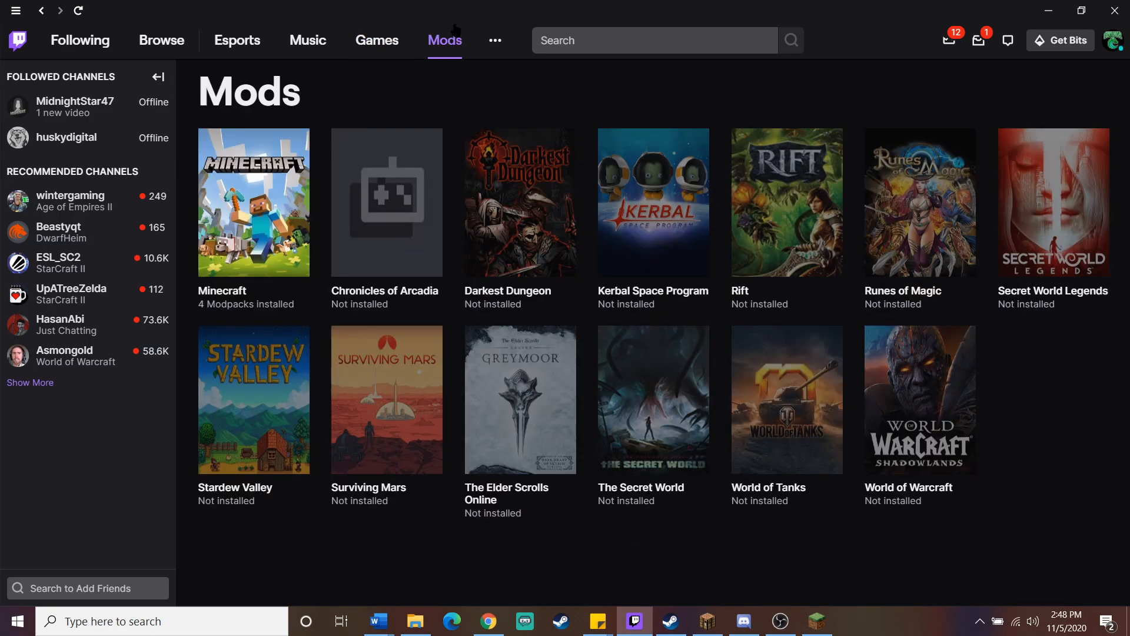
mouse_move(295, 182)
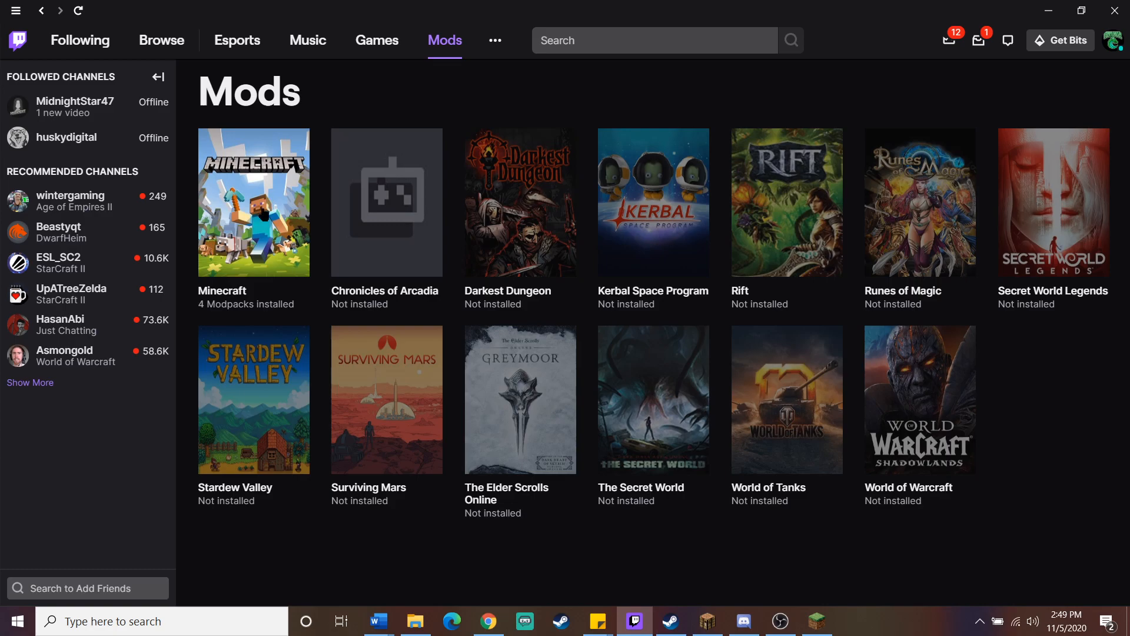
mouse_move(1073, 480)
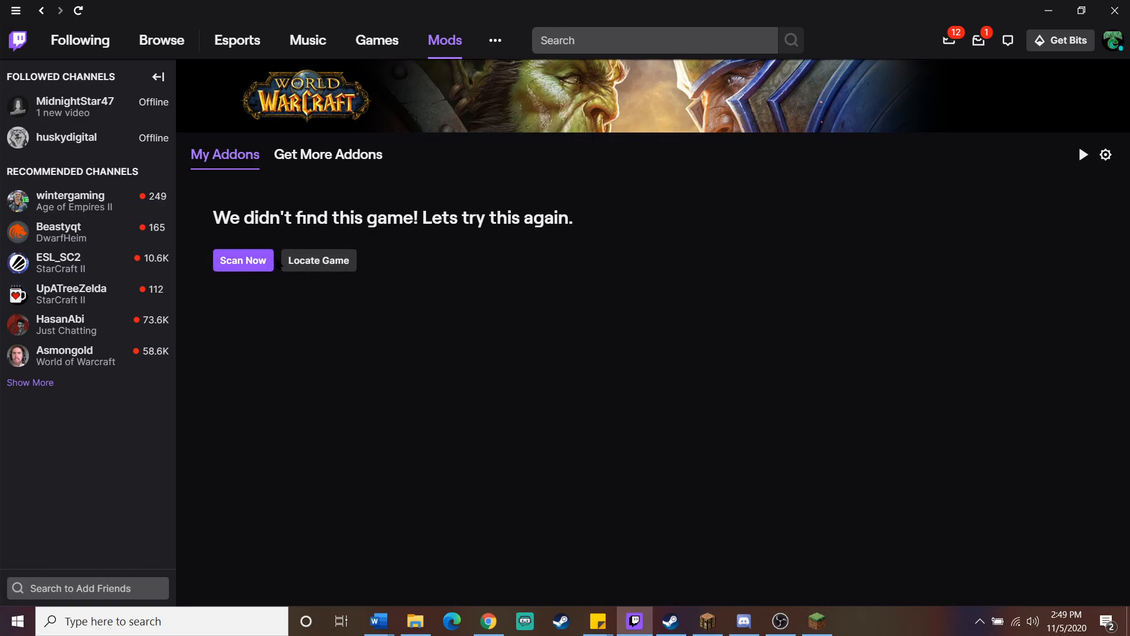
mouse_move(1017, 174)
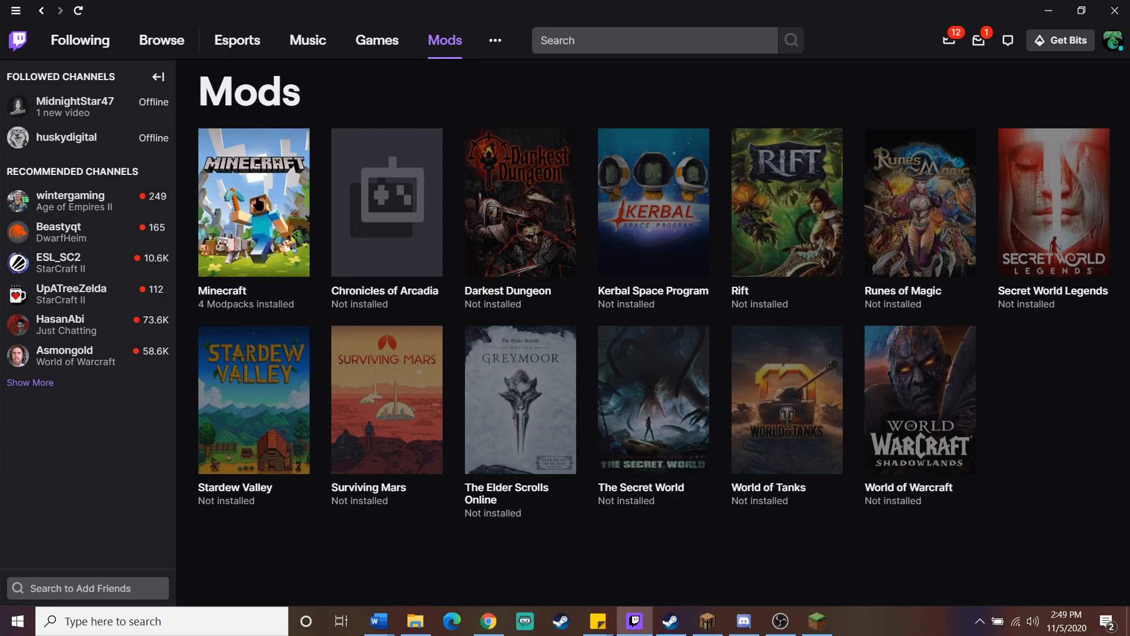
Open Minecraft's modpacks and scroll through the Browse Modpacks catalogue
left_click(253, 202)
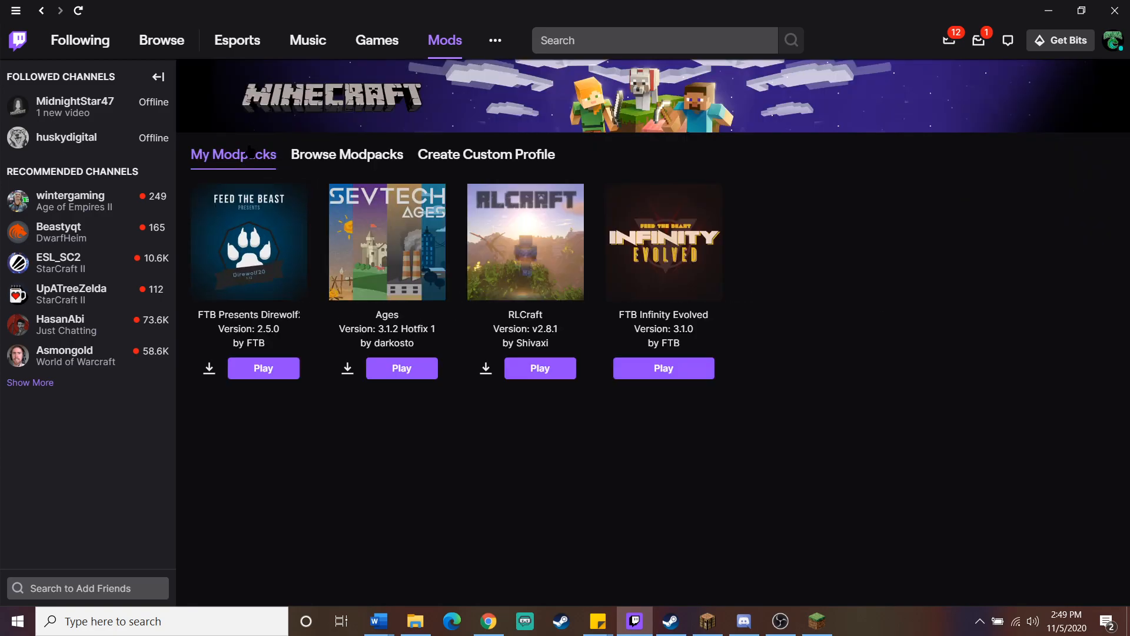
mouse_move(504, 209)
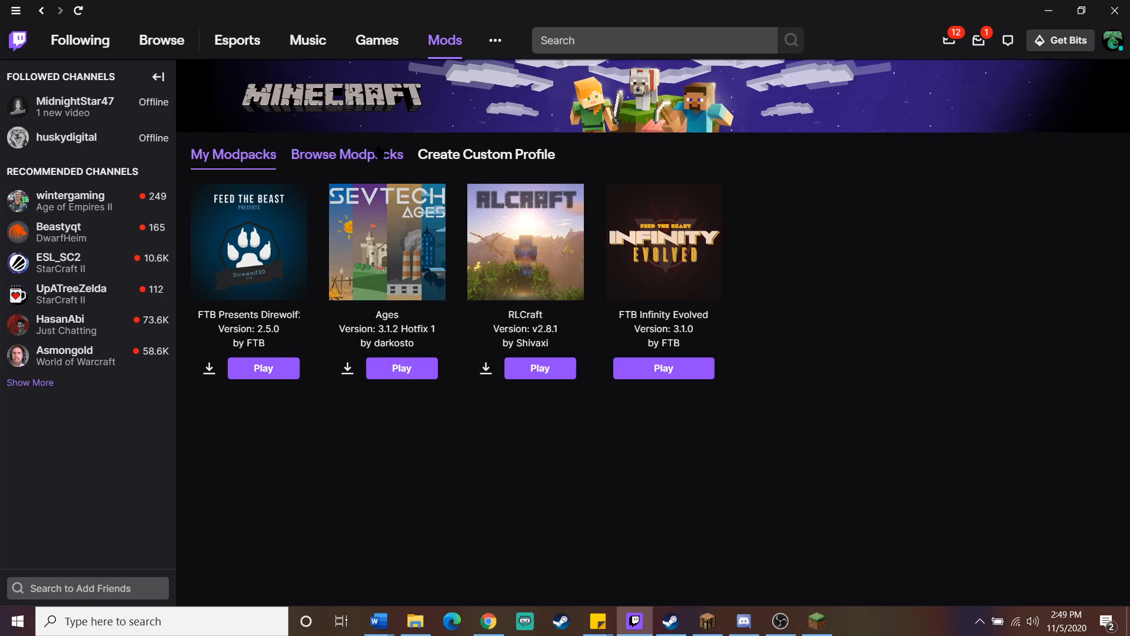
left_click(346, 155)
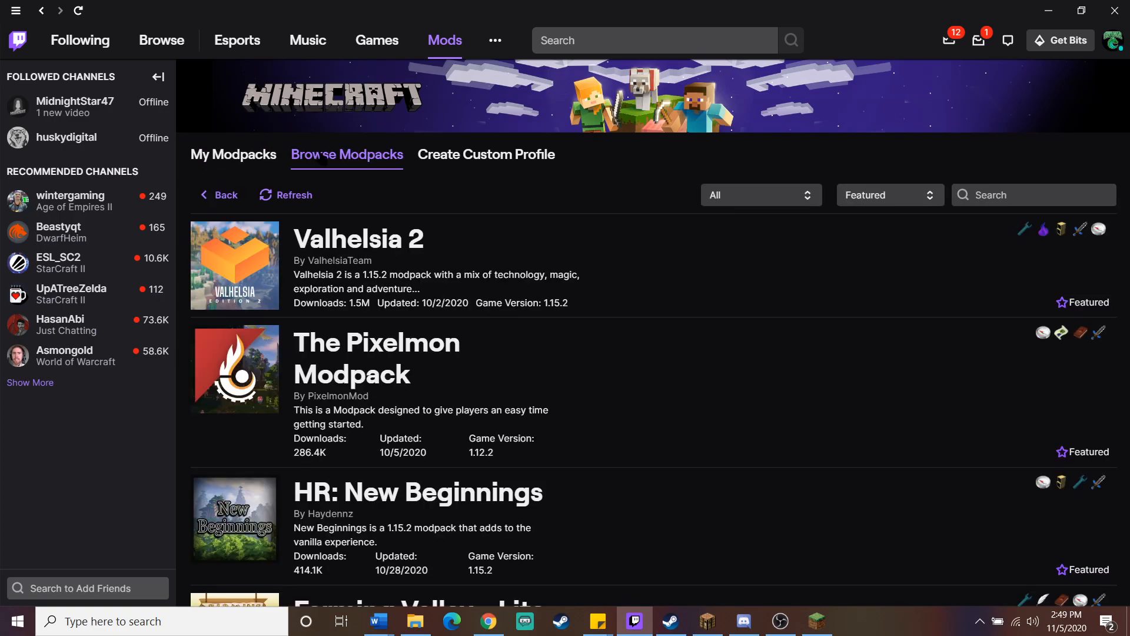
scroll("down", 3)
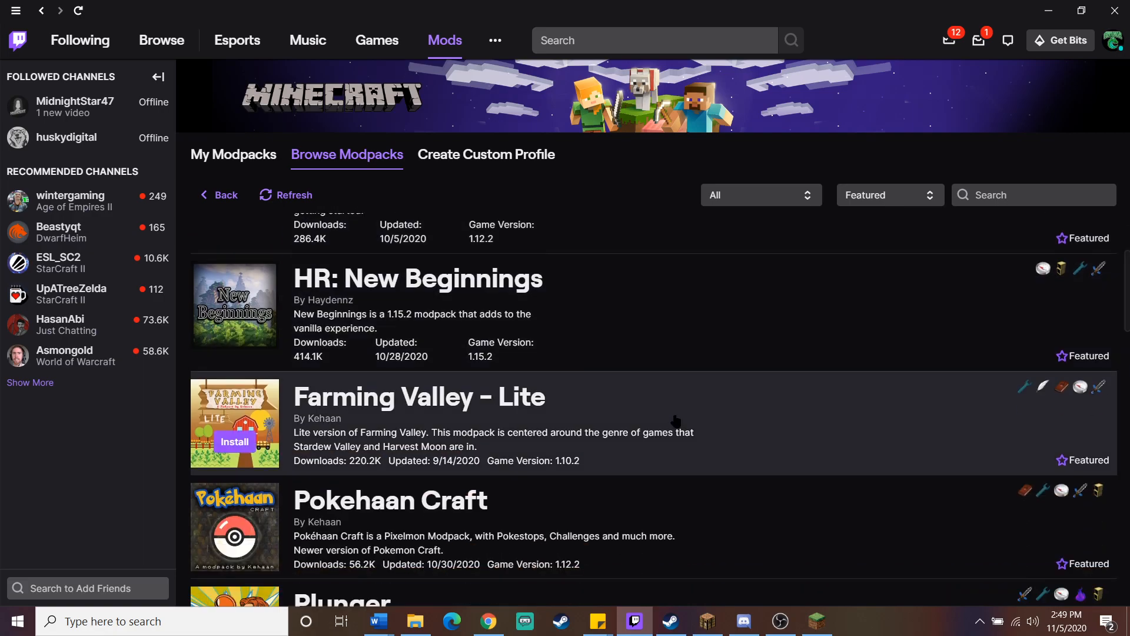
scroll("down", 3)
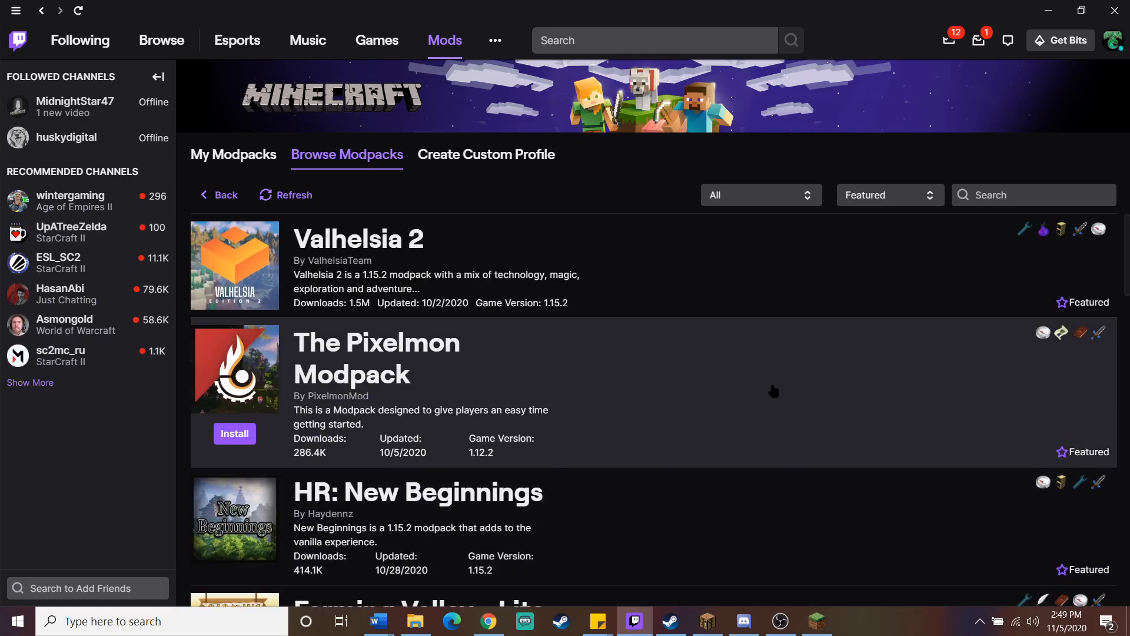
Sort the Minecraft modpack catalogue by Popularity, then focus the search box
left_click(759, 194)
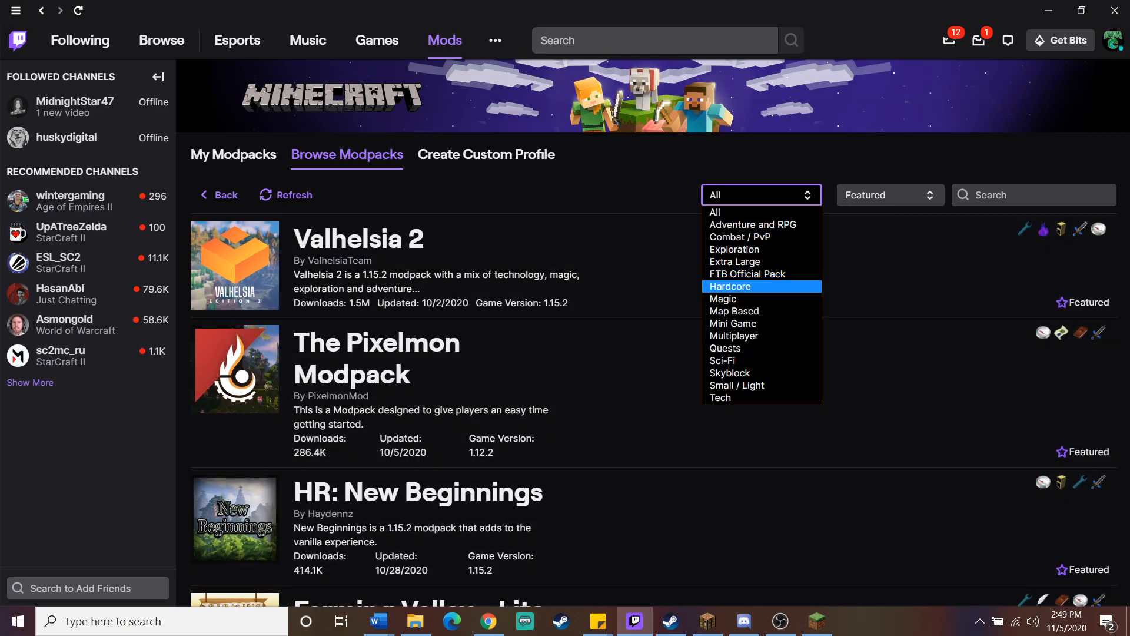
mouse_move(732, 212)
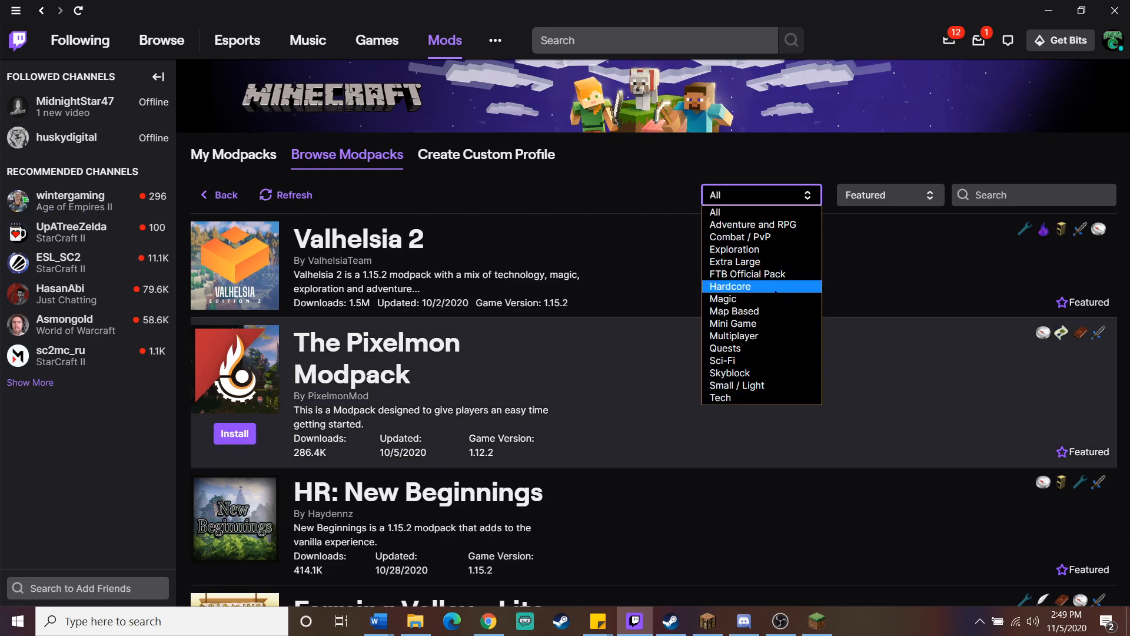
left_click(889, 195)
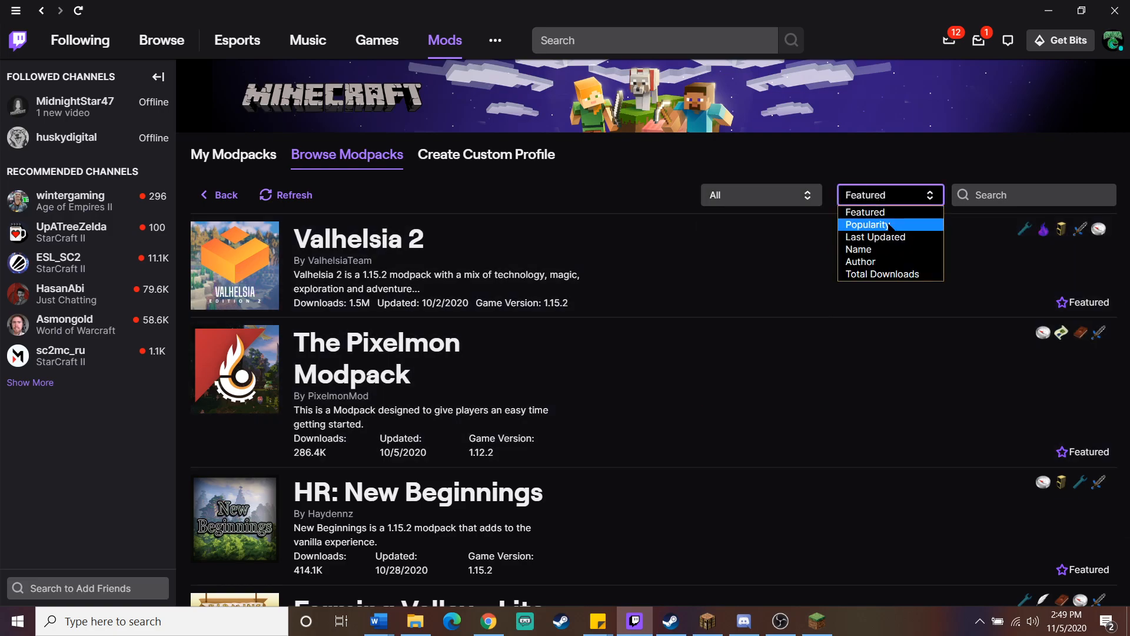
left_click(867, 224)
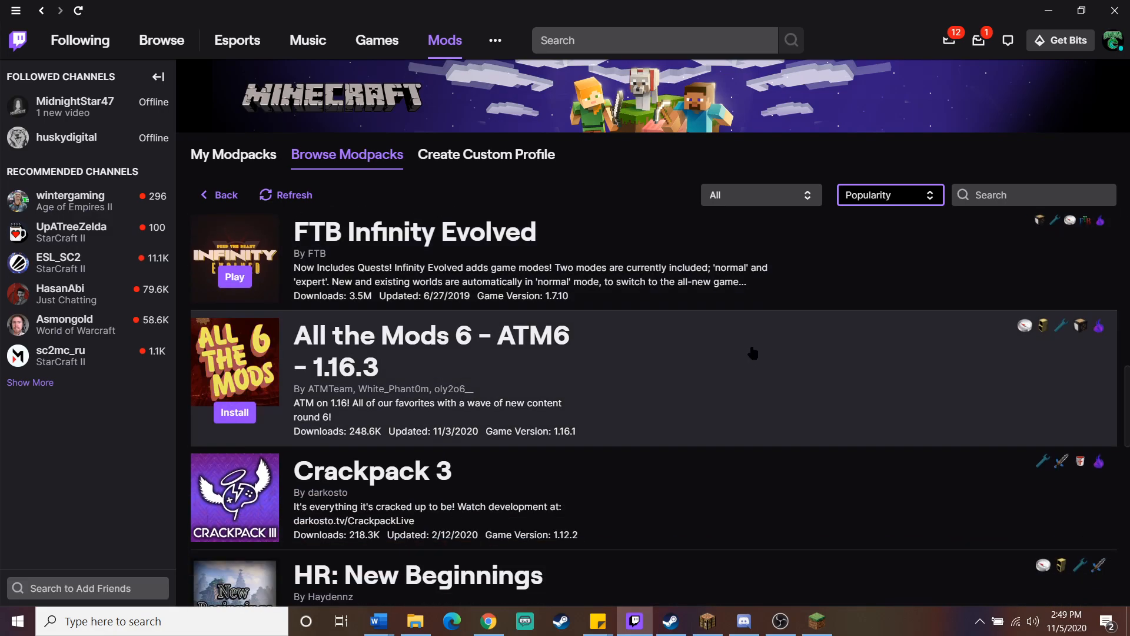
mouse_move(772, 396)
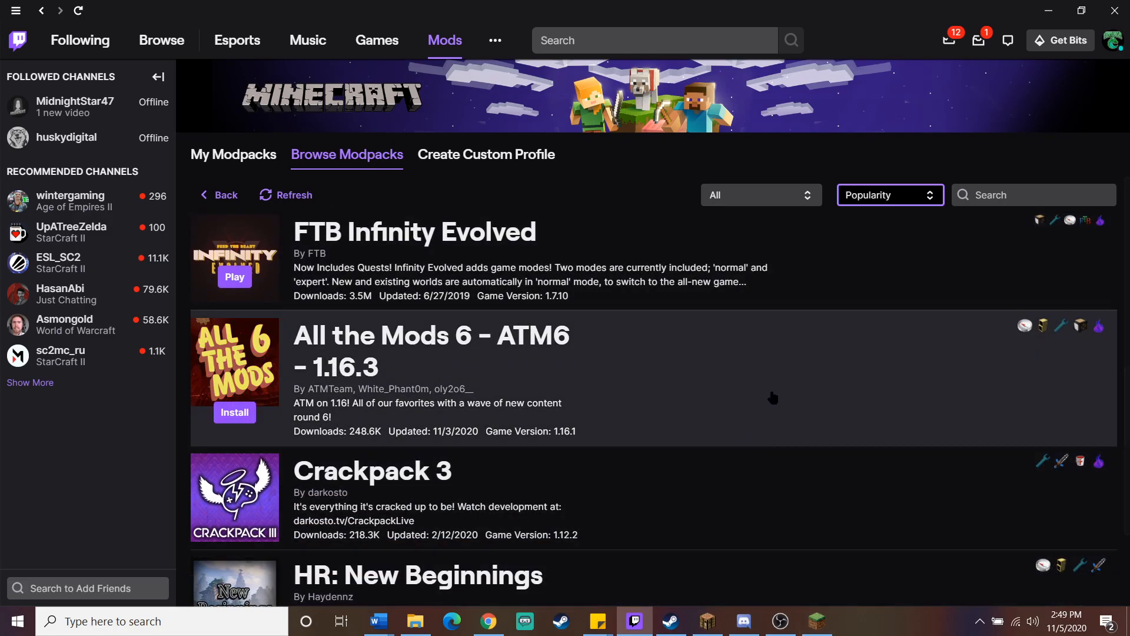
left_click(1033, 194)
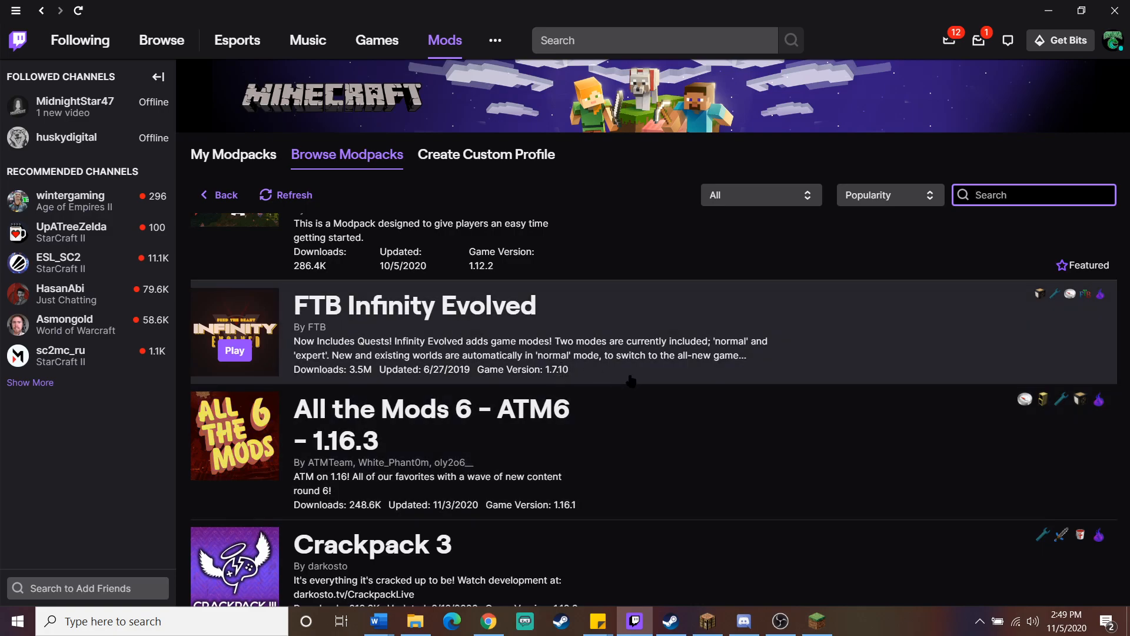
mouse_move(644, 381)
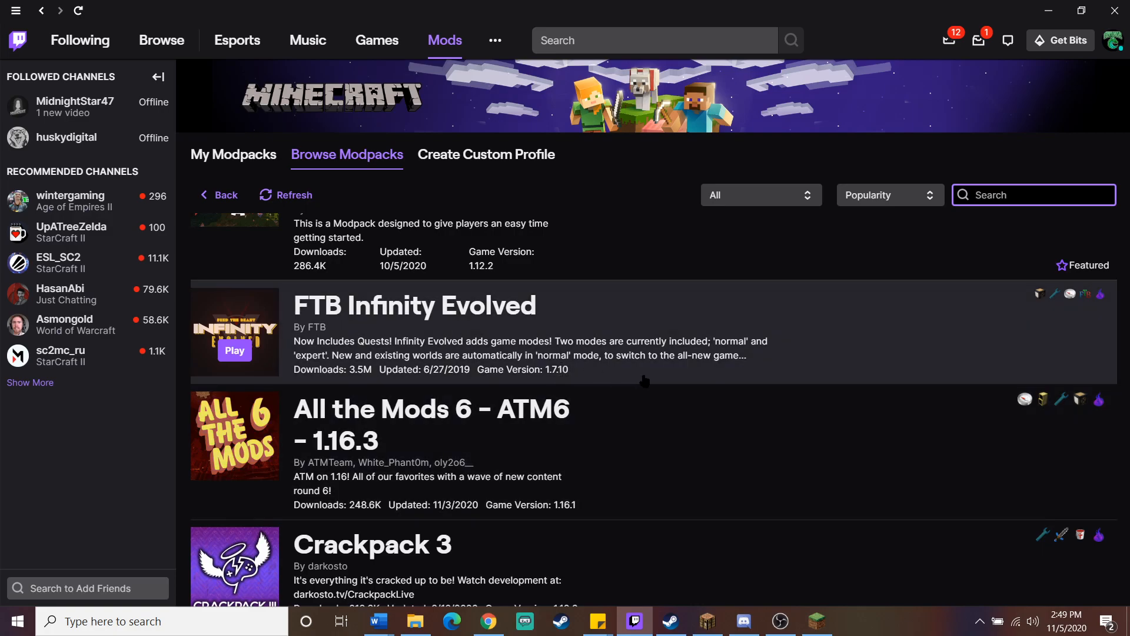
Search the modpack catalogue for '1.12' and scroll the results
left_click(1034, 195)
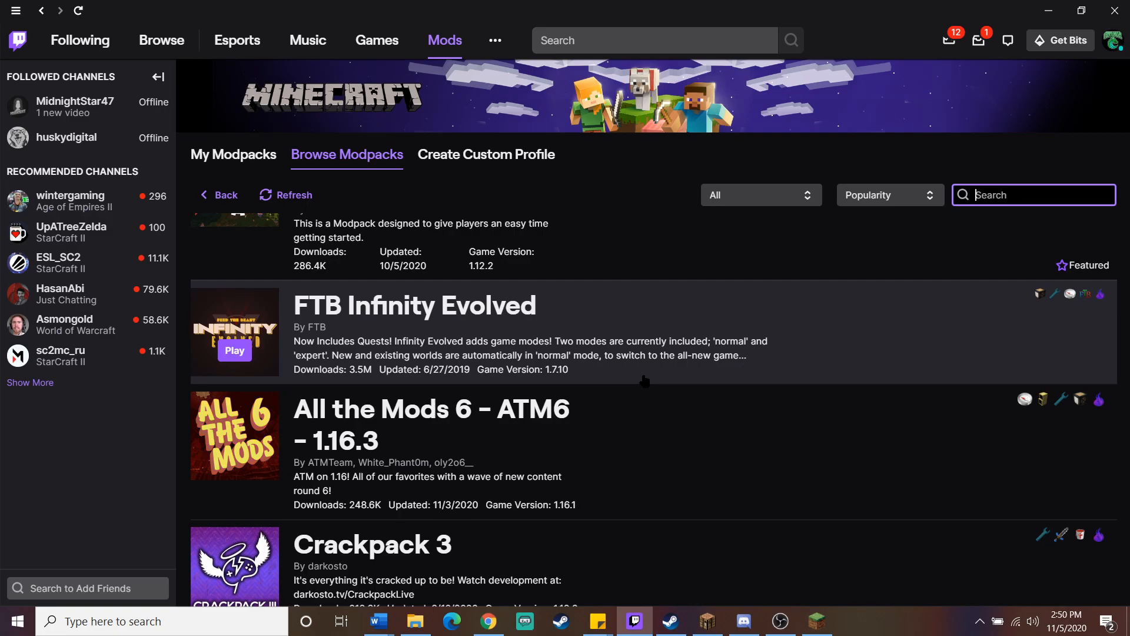
type("1")
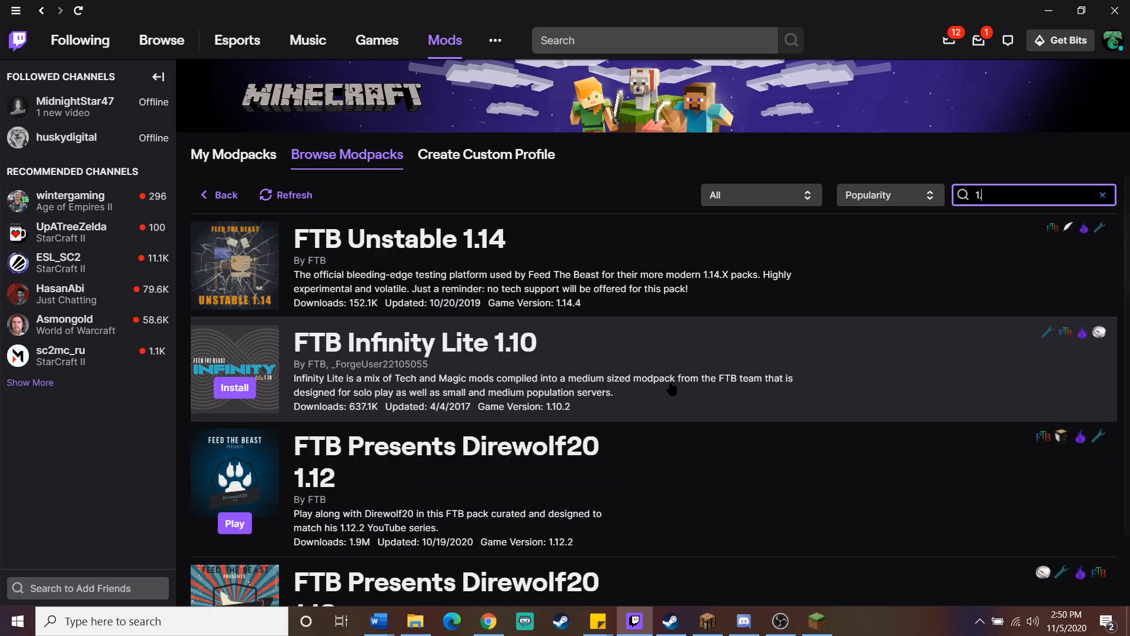
type(".14")
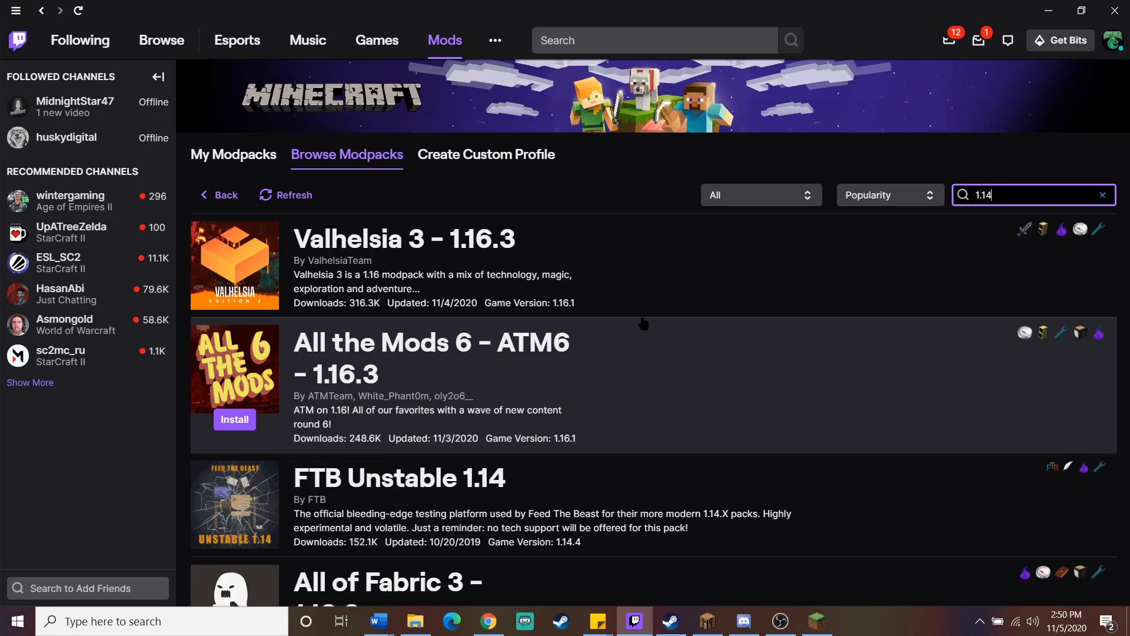
scroll("down", 3)
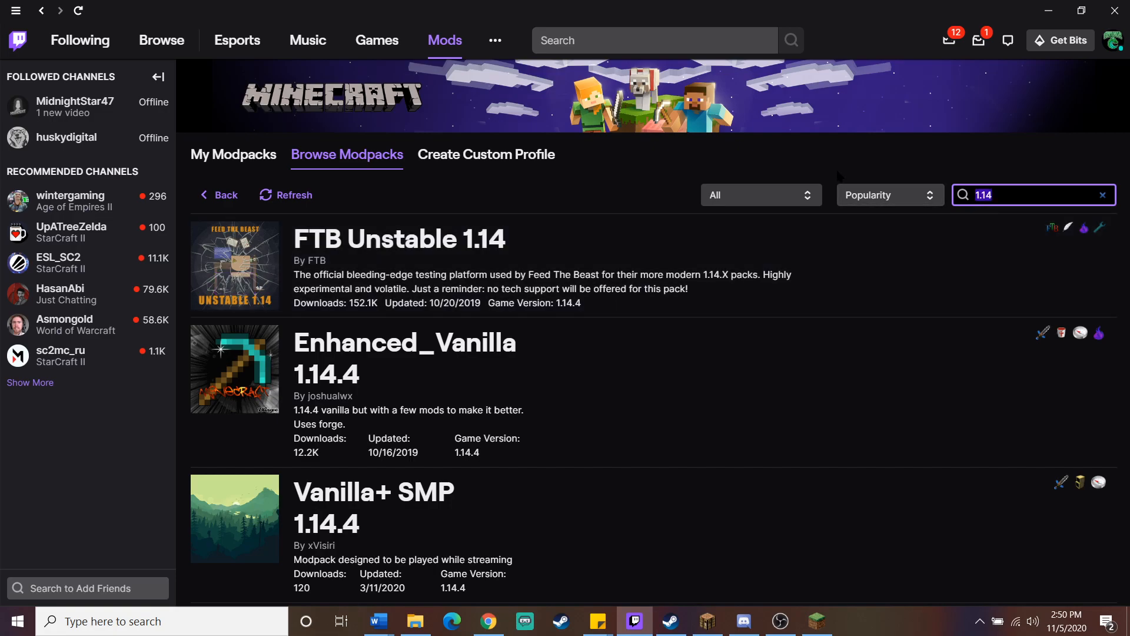
type("1.16")
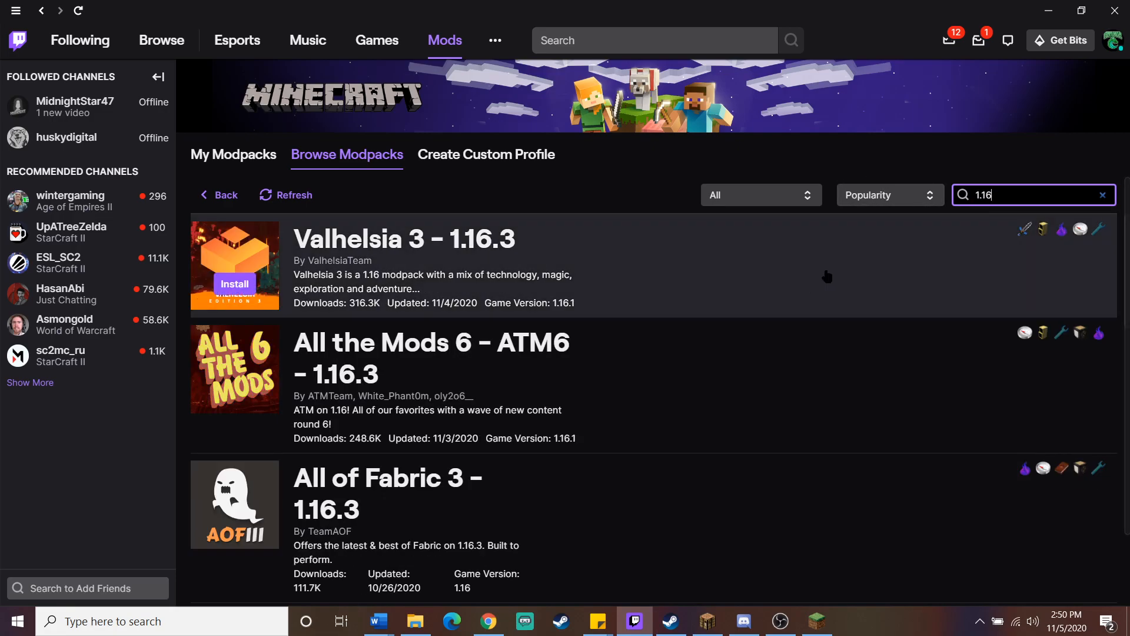
scroll("down", 3)
type("1.12")
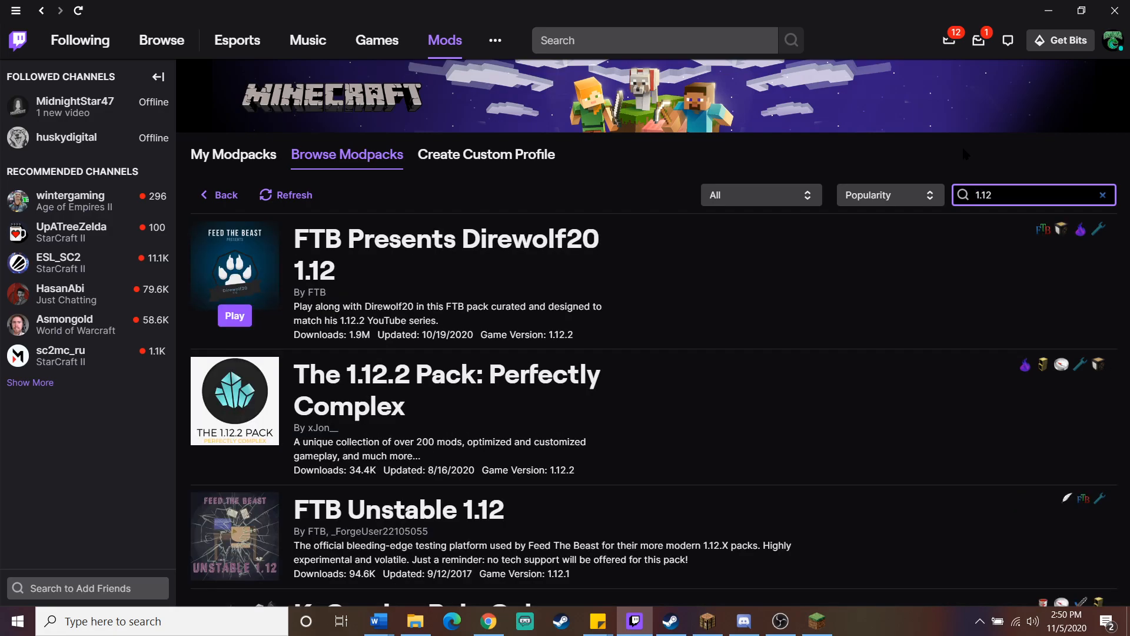
mouse_move(680, 160)
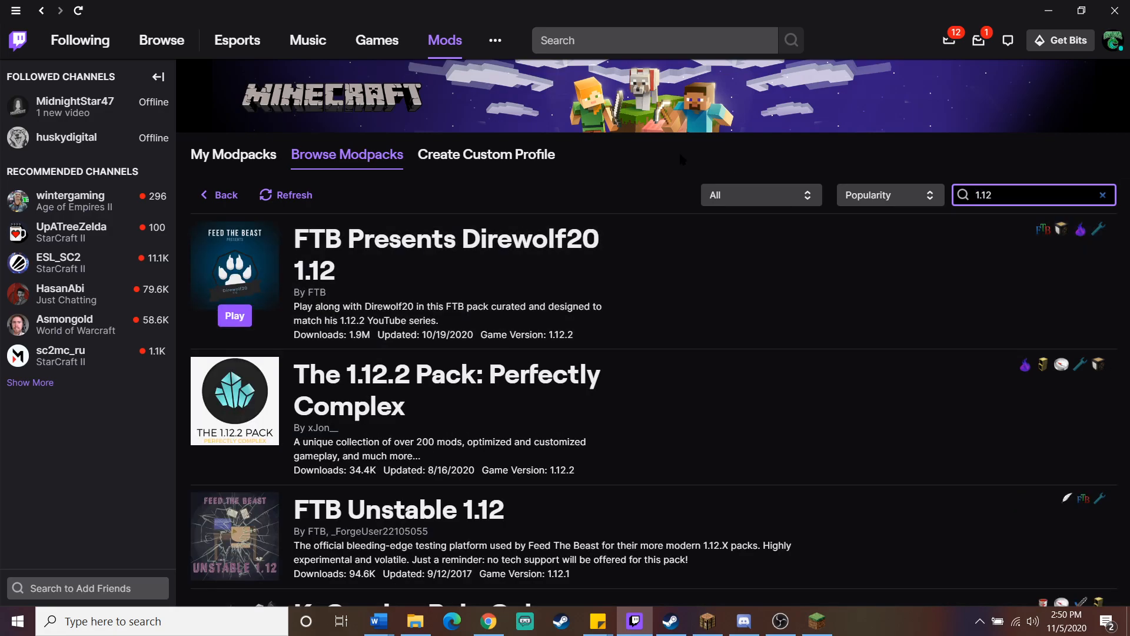
mouse_move(654, 152)
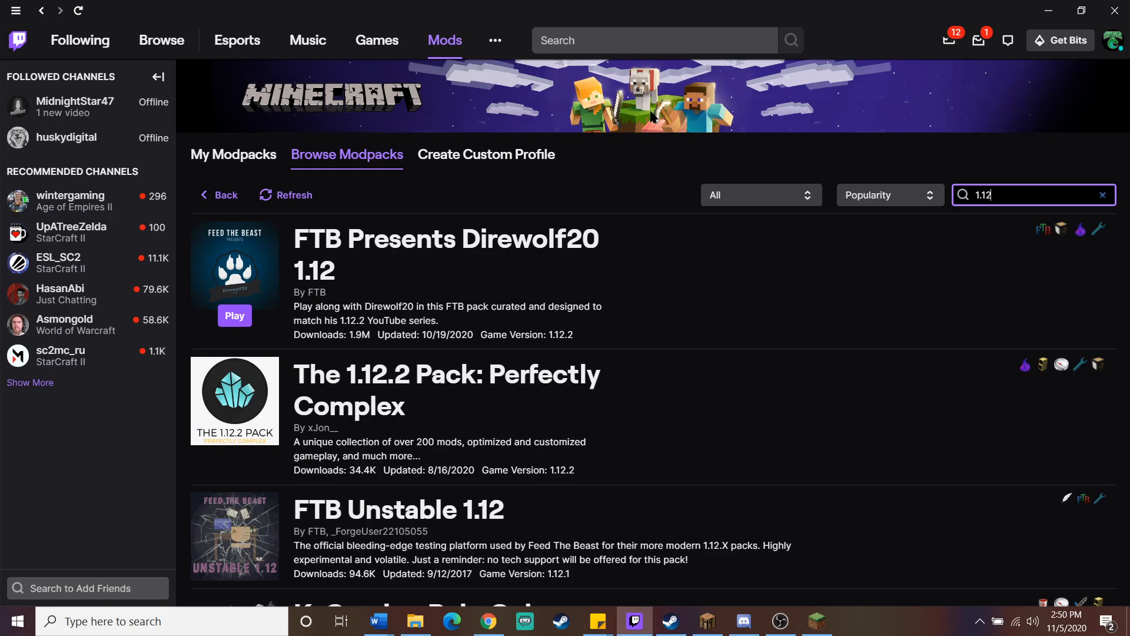
mouse_move(446, 281)
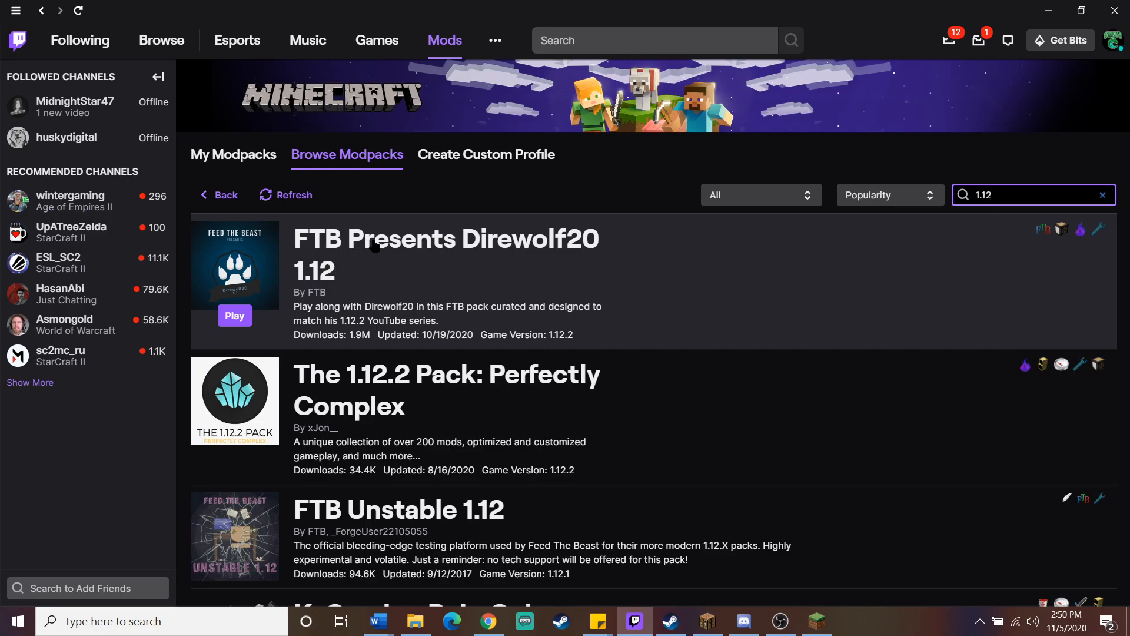
mouse_move(311, 272)
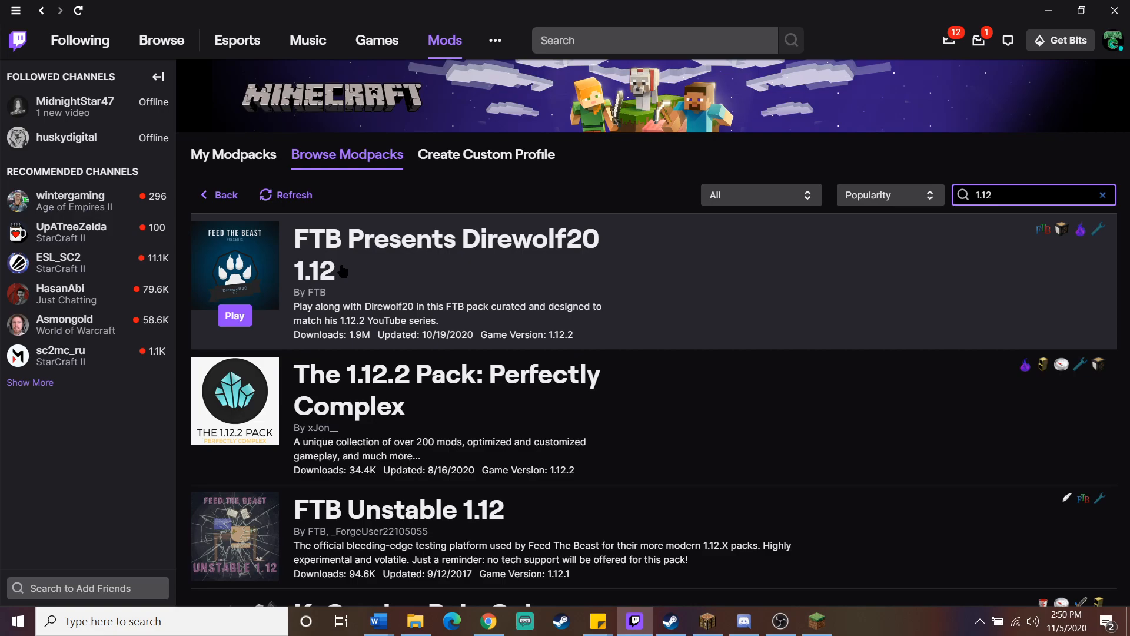
mouse_move(366, 272)
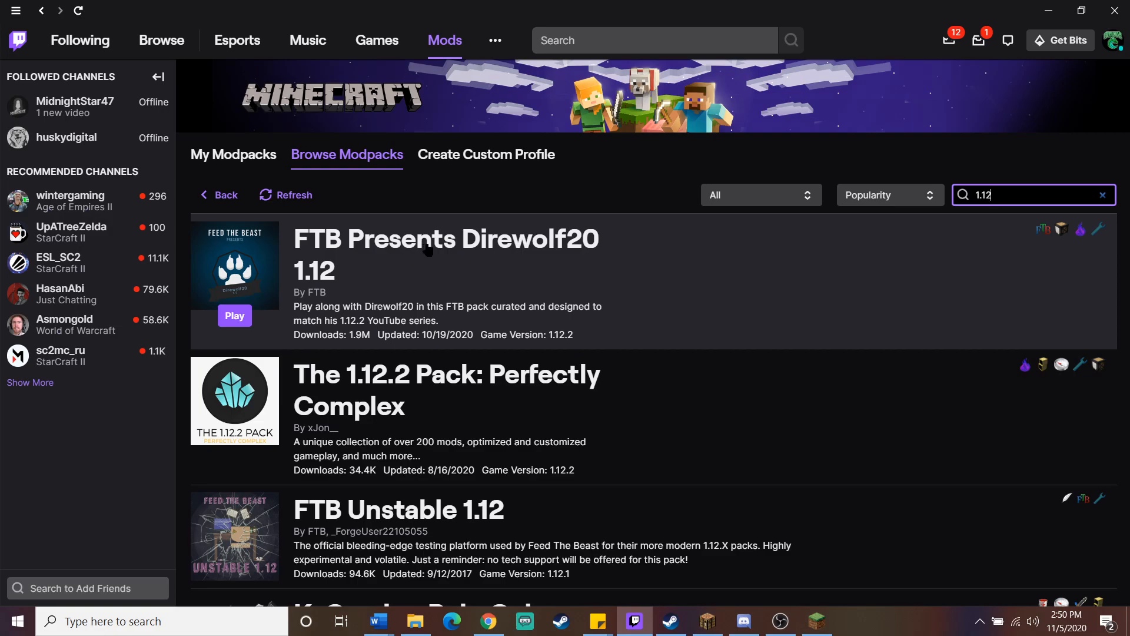
Open FTB Presents Direwolf20 1.12 and view its Changelog and Versions lists
left_click(445, 238)
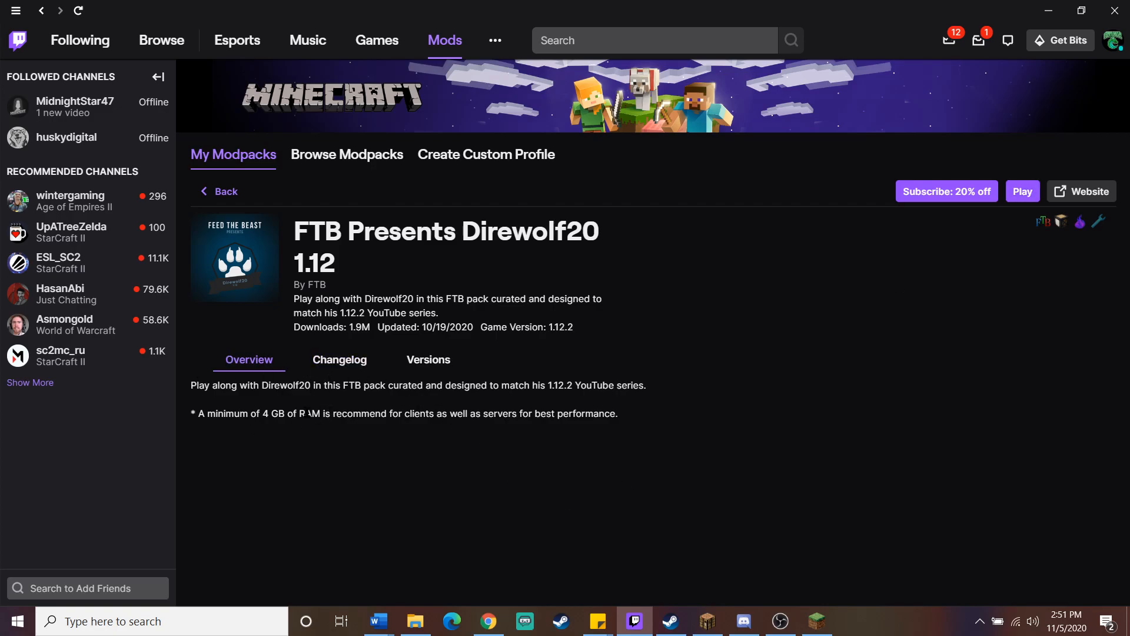
left_click(339, 360)
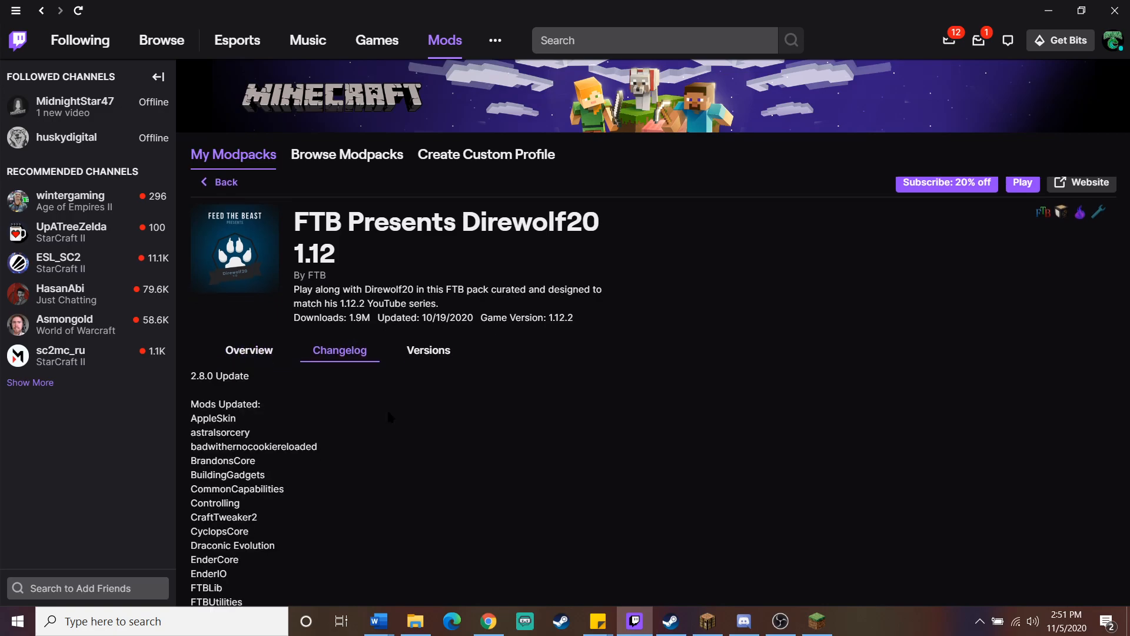
left_click(427, 350)
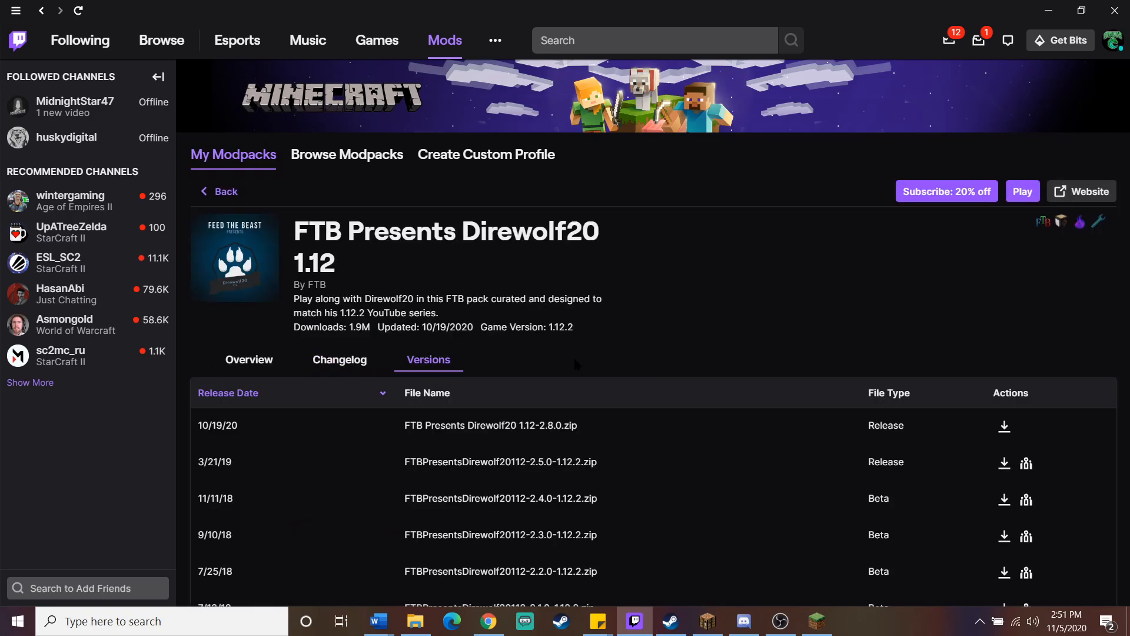
scroll("down", 3)
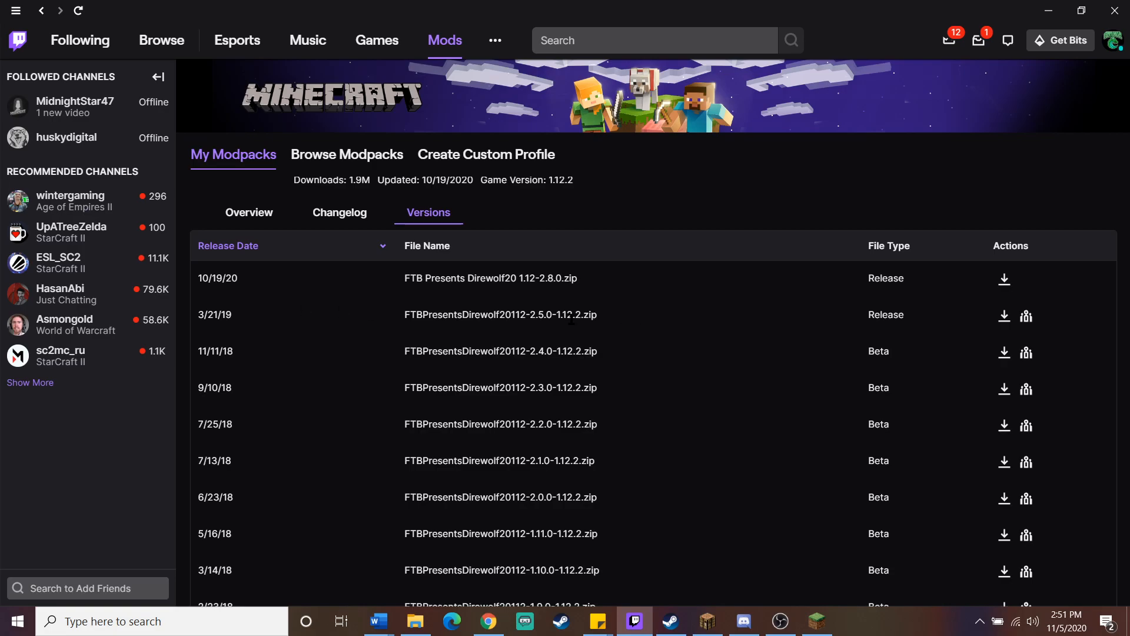
mouse_move(317, 306)
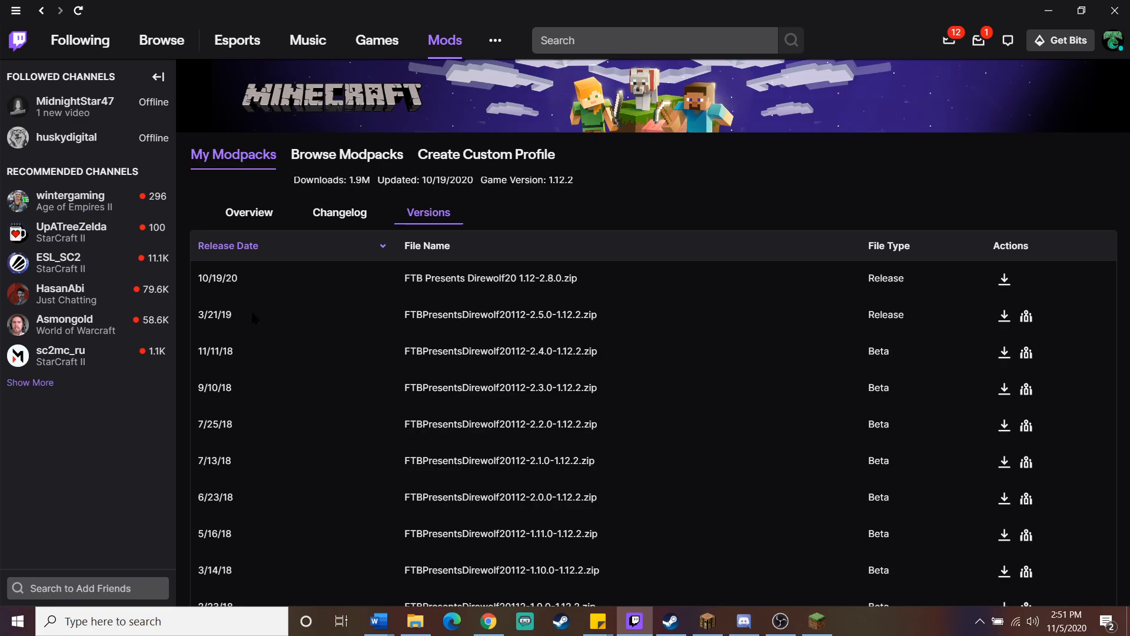
mouse_move(619, 314)
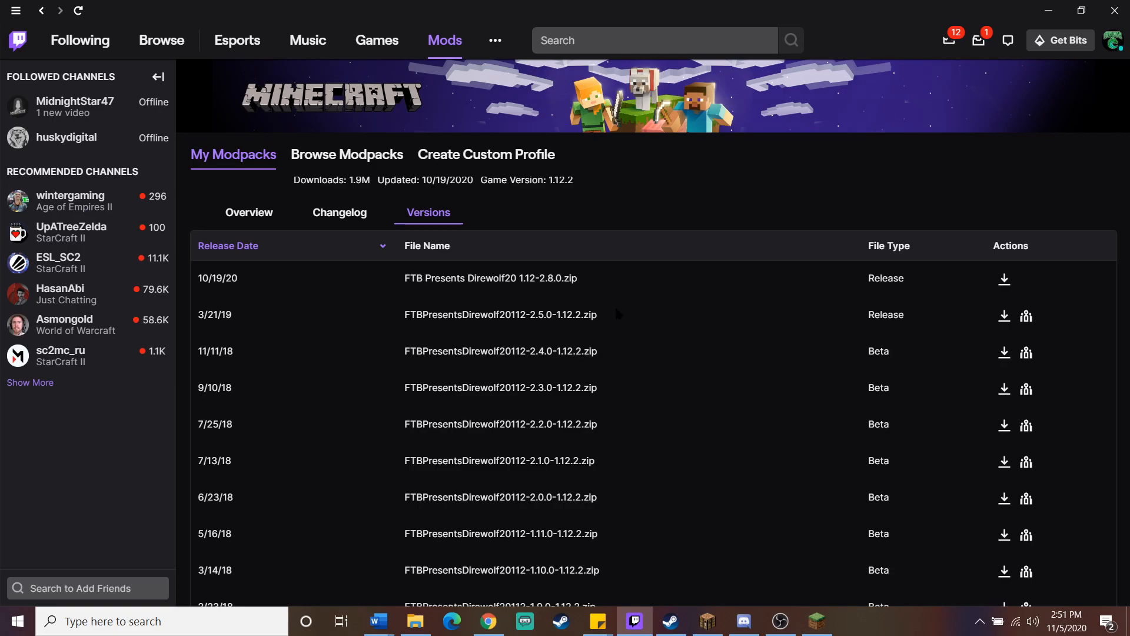
mouse_move(281, 308)
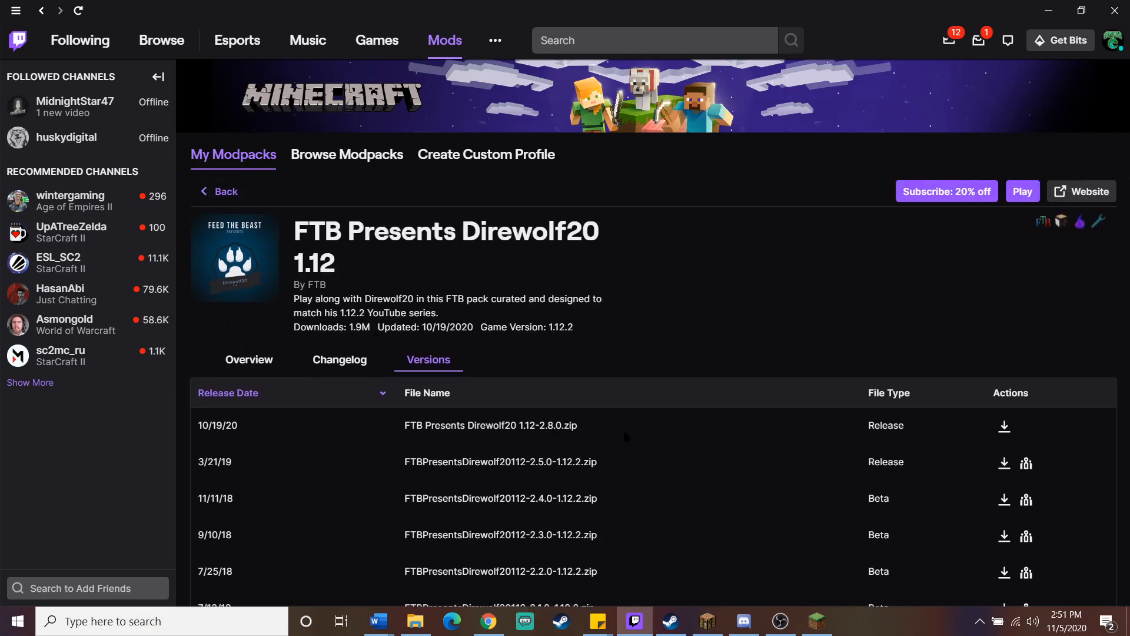
mouse_move(596, 444)
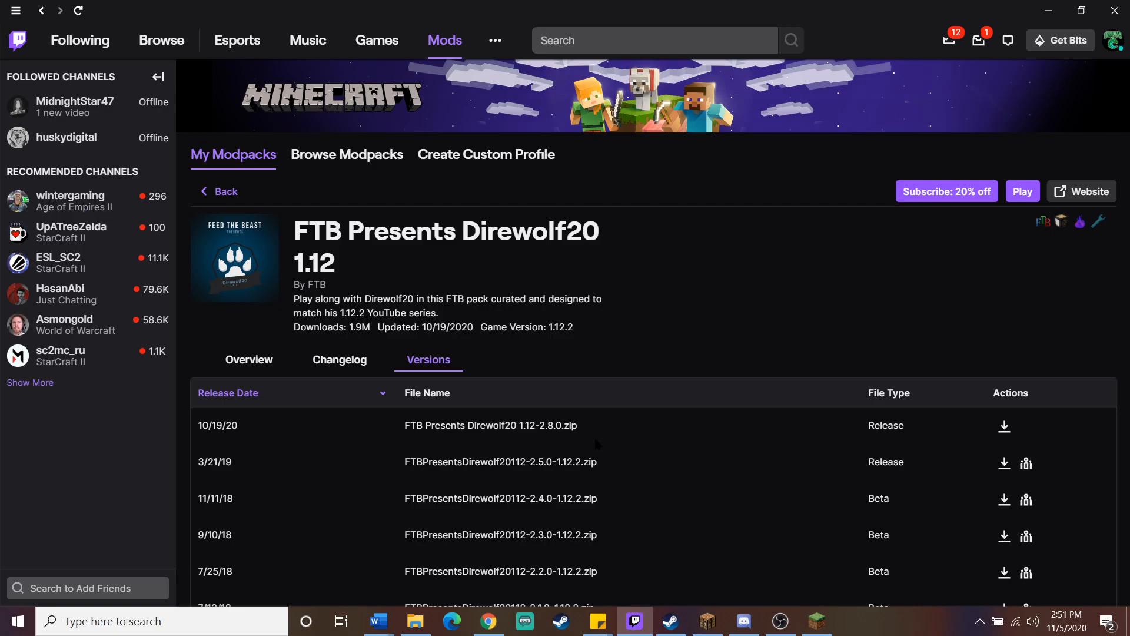
mouse_move(1022, 190)
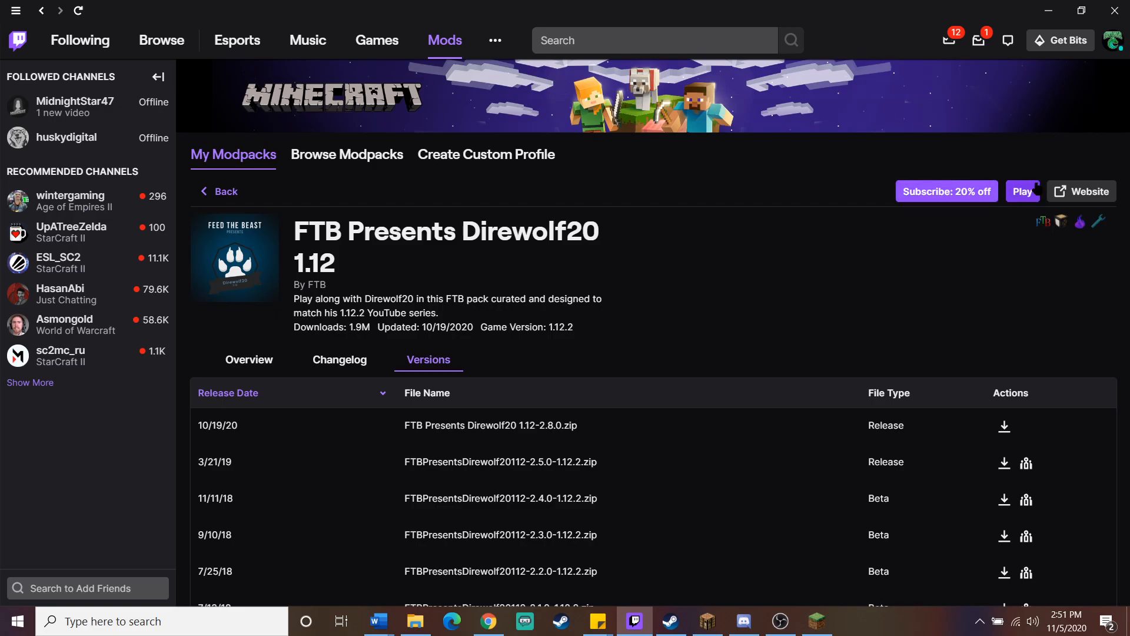
Leave the pack details and switch to the My Modpacks list
left_click(347, 154)
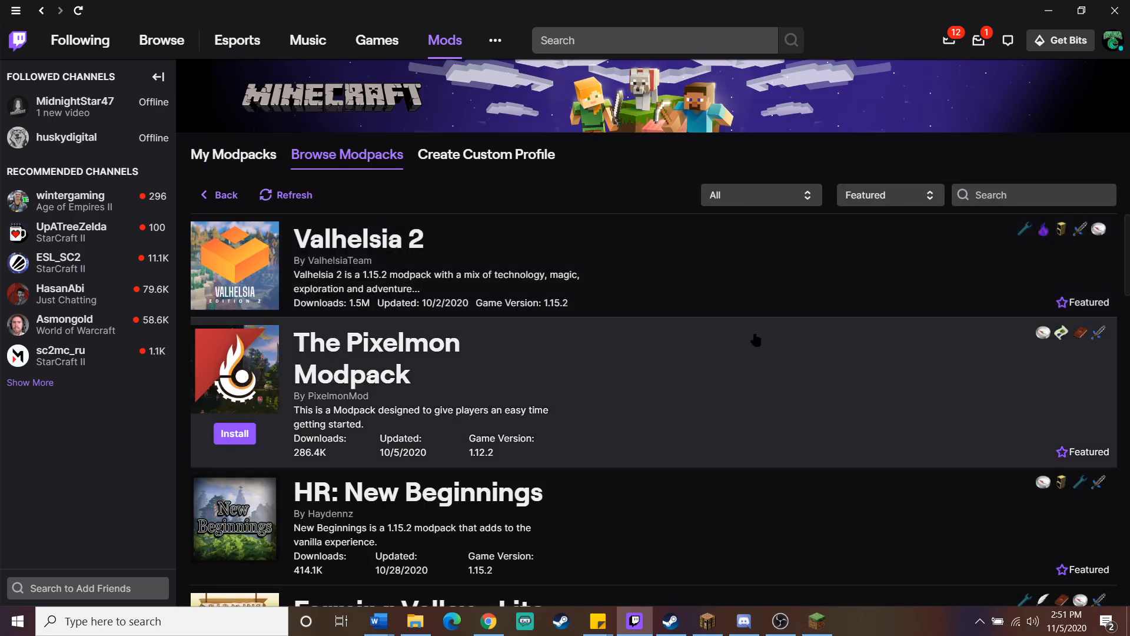
left_click(233, 154)
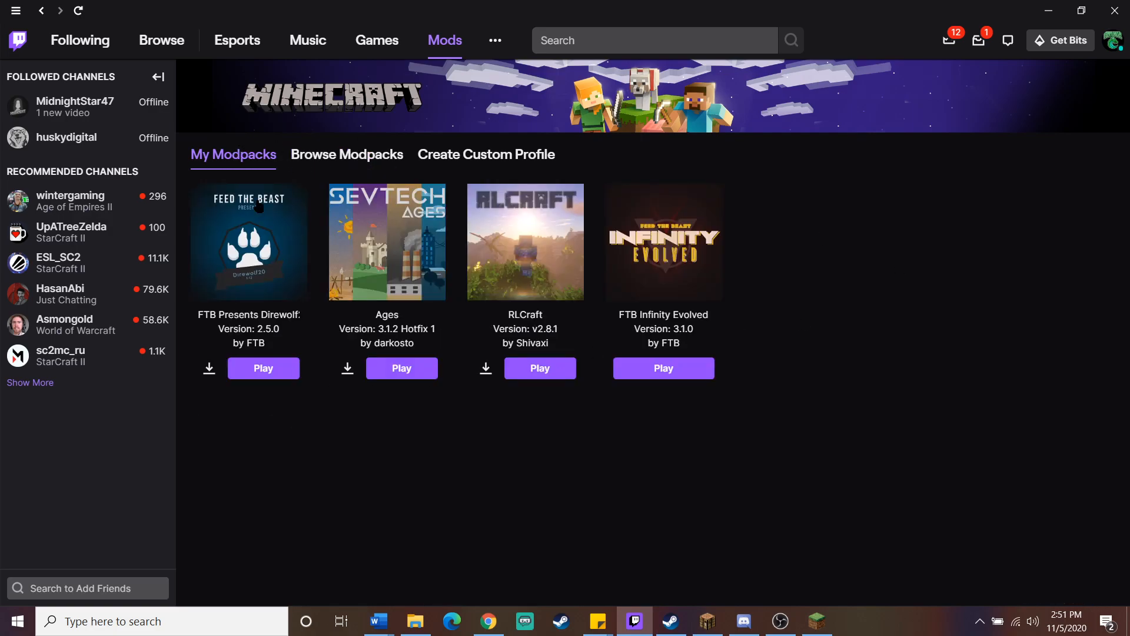
mouse_move(659, 396)
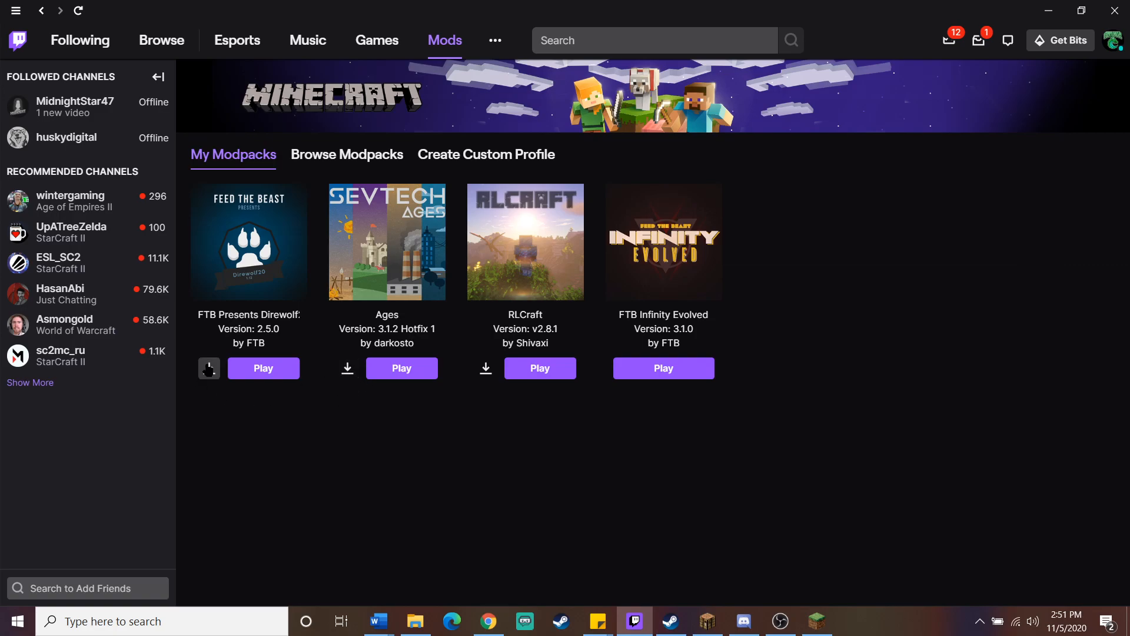
Open Change Profile Version for the installed Direwolf pack, targeting release 2.8.0
left_click(209, 368)
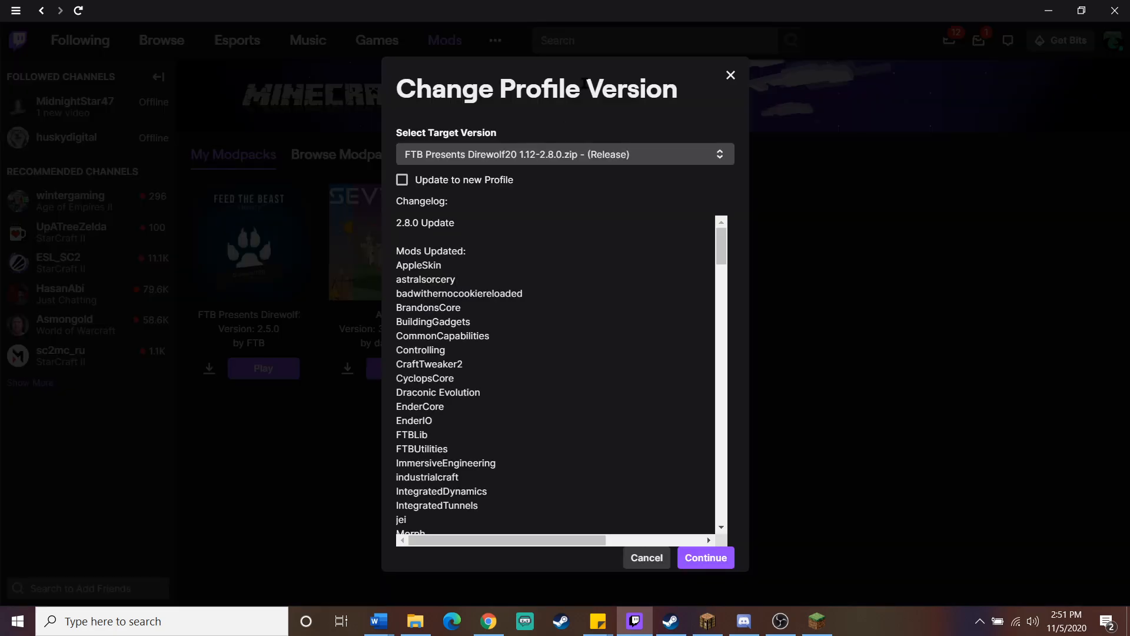
mouse_move(589, 491)
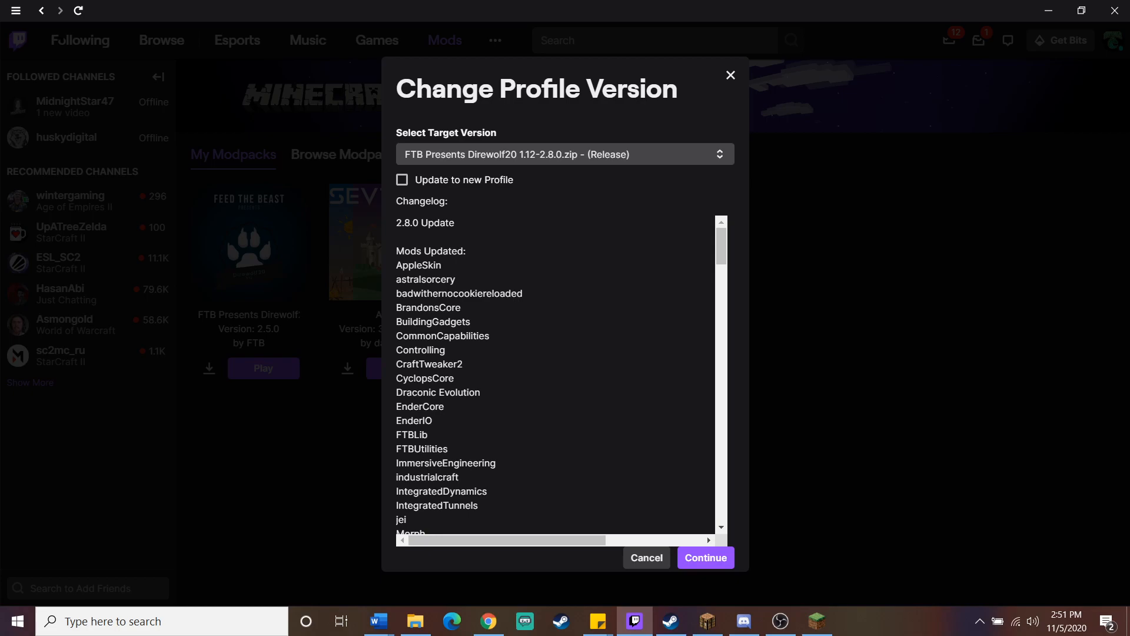
mouse_move(610, 228)
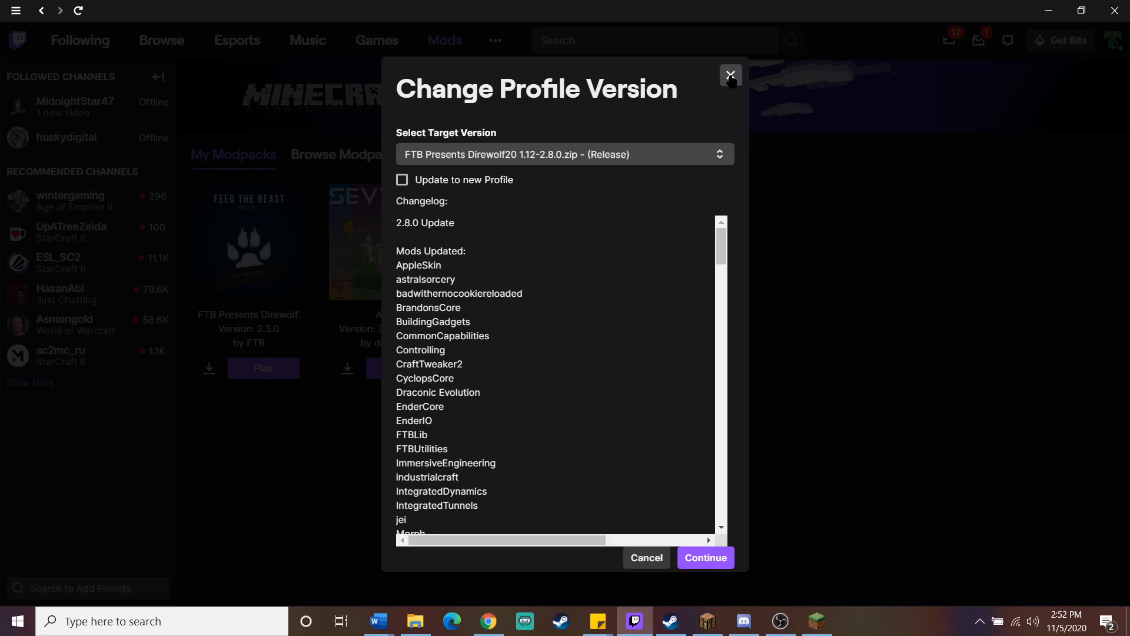
Close the Change Profile Version dialog, keeping Direwolf at 2.5.0
left_click(728, 75)
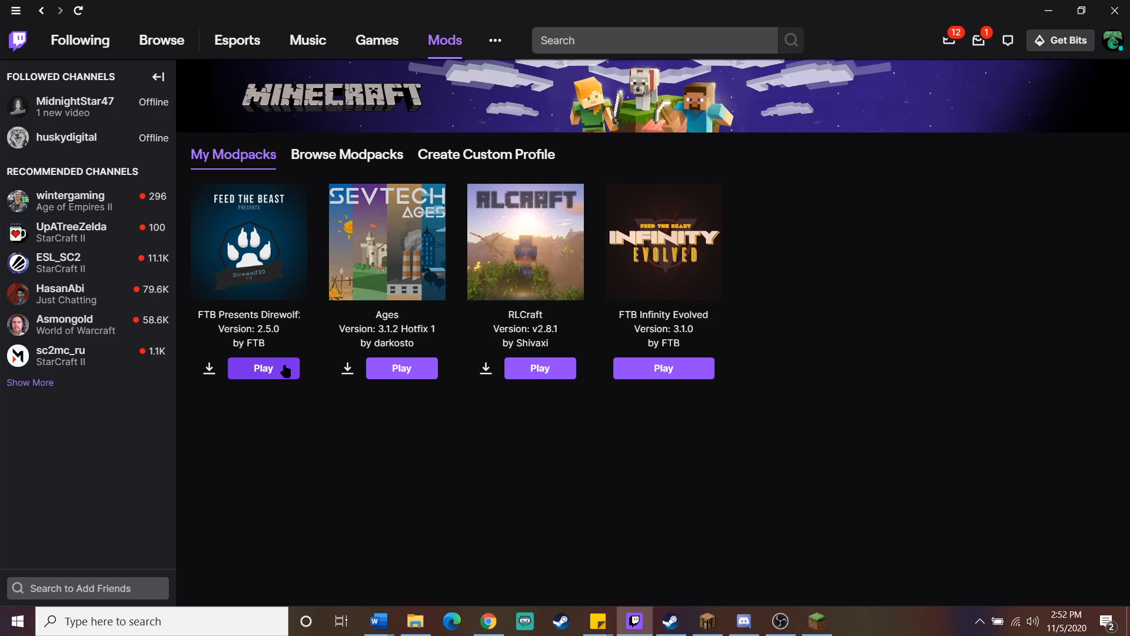
Launch the Direwolf pack from Twitch and start the Direwolf20 profile in Minecraft Launcher
left_click(264, 368)
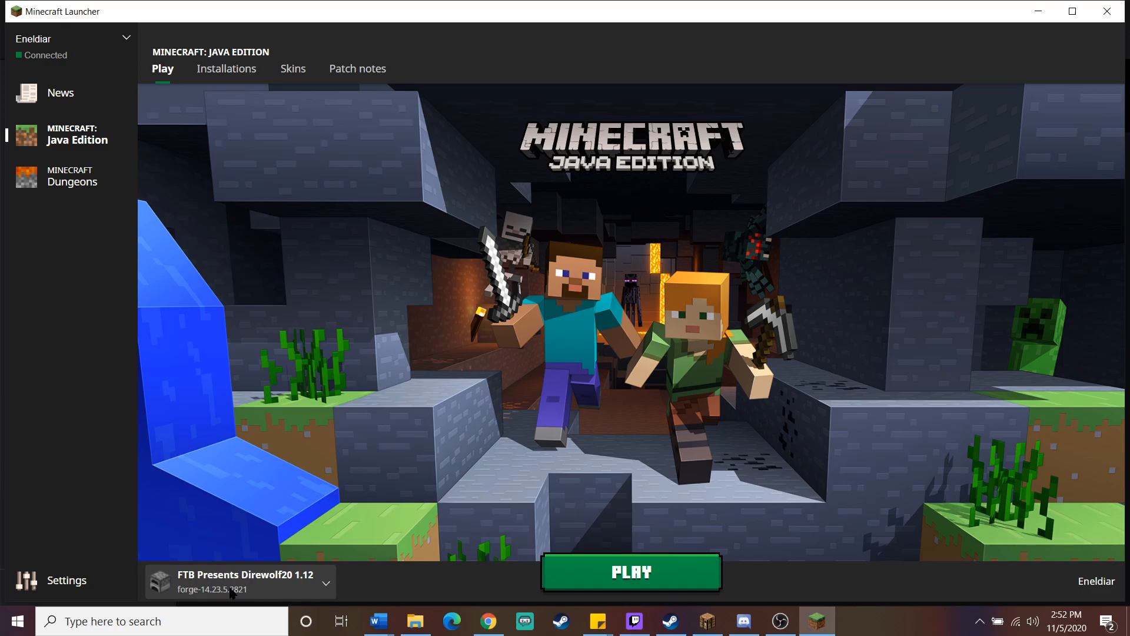
mouse_move(194, 580)
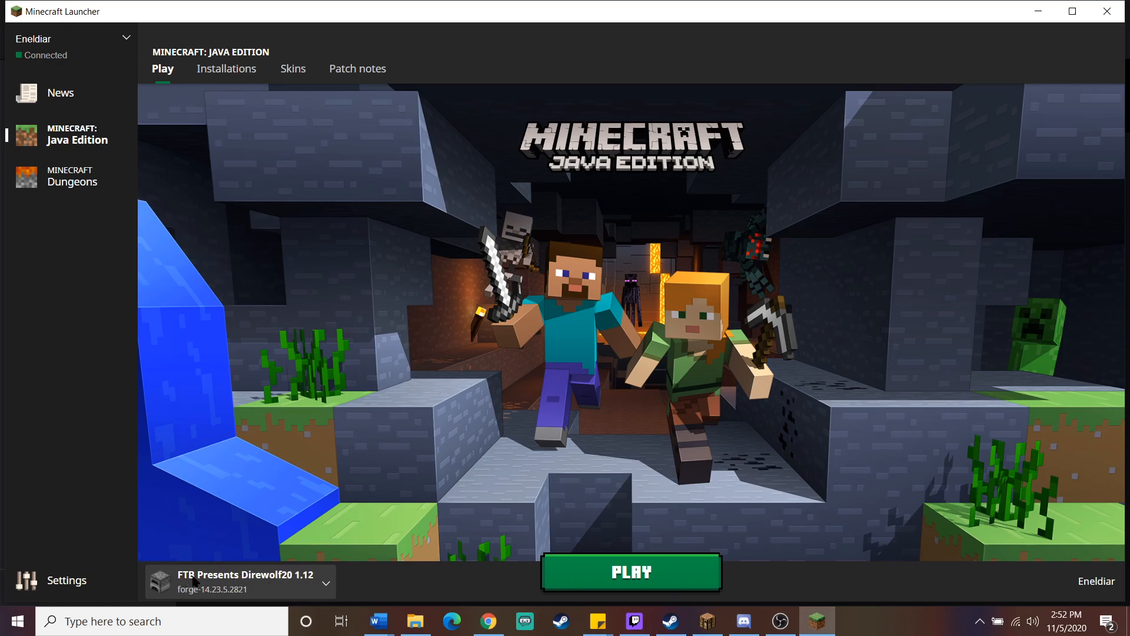
mouse_move(327, 586)
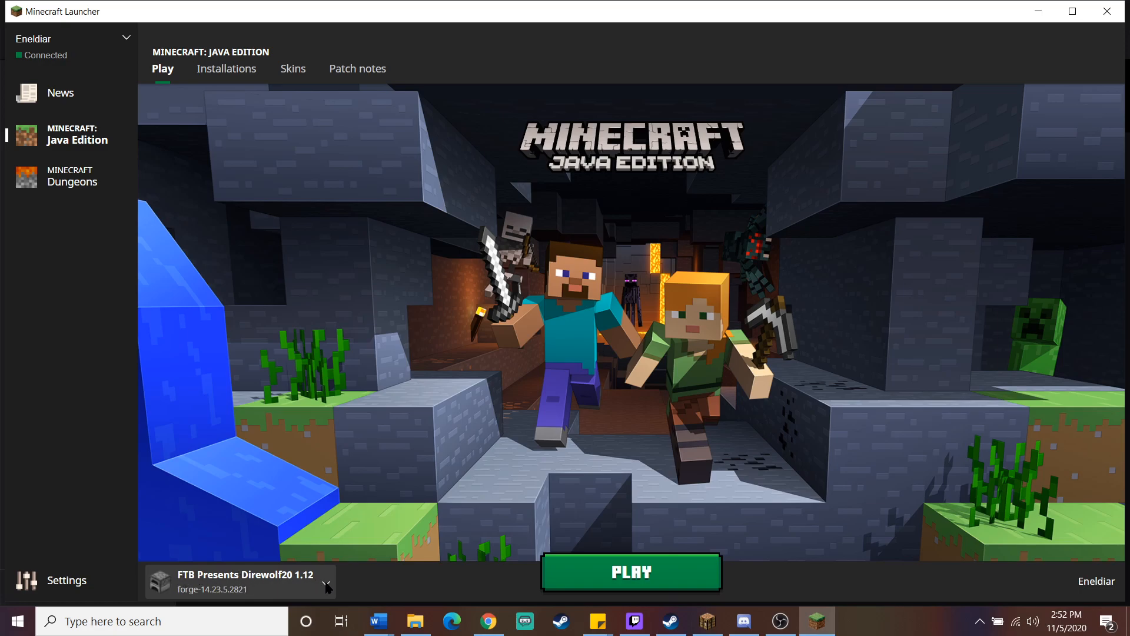
left_click(326, 582)
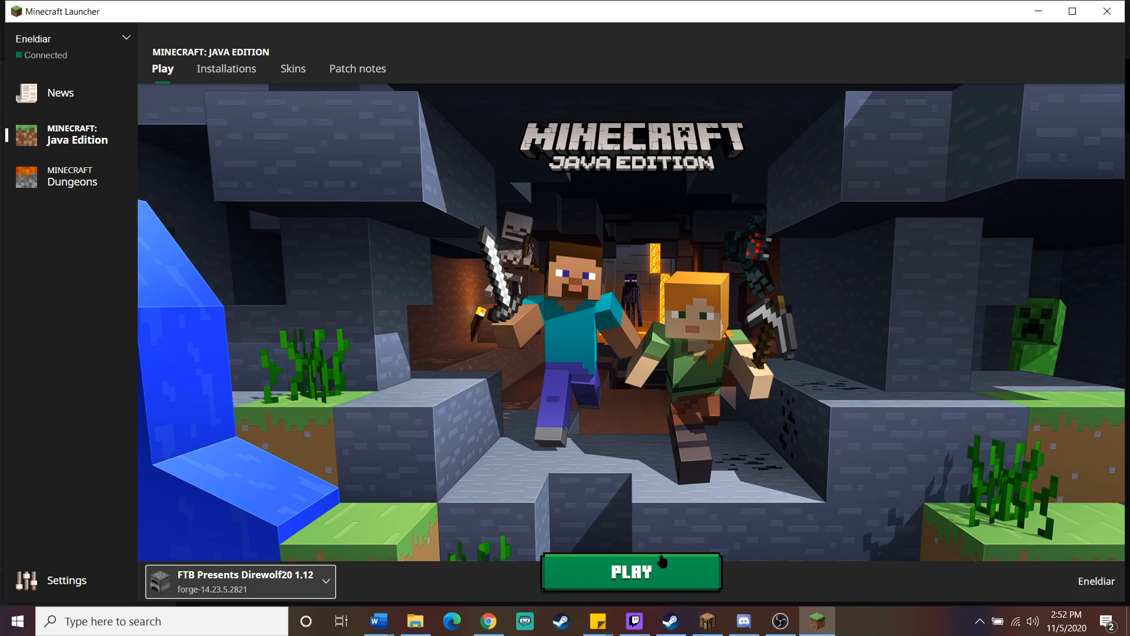
mouse_move(711, 513)
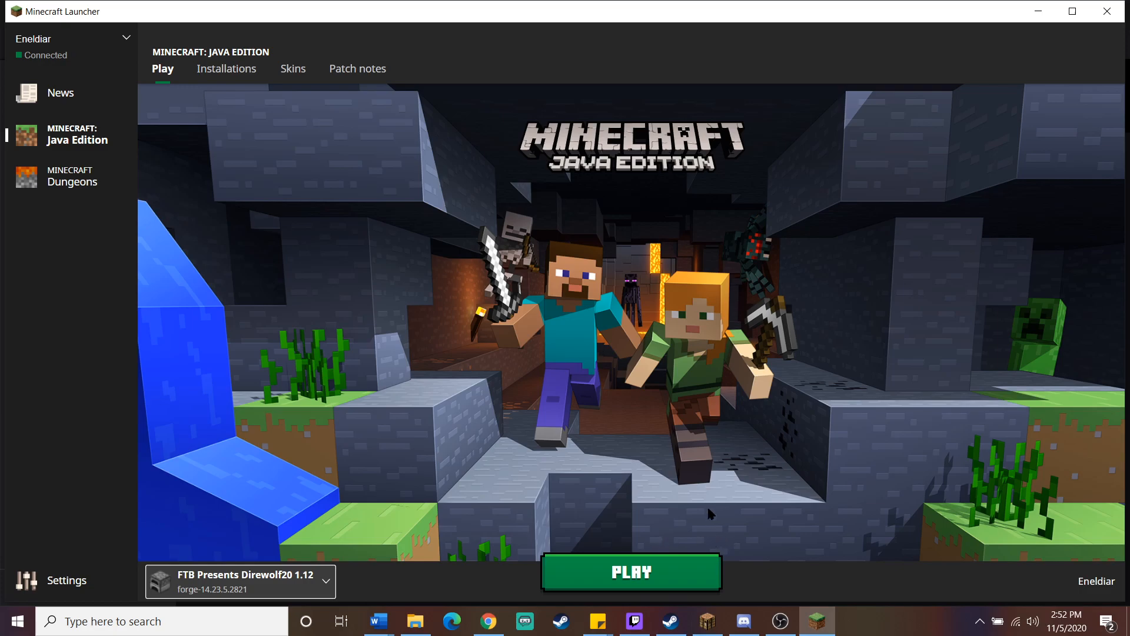
left_click(629, 571)
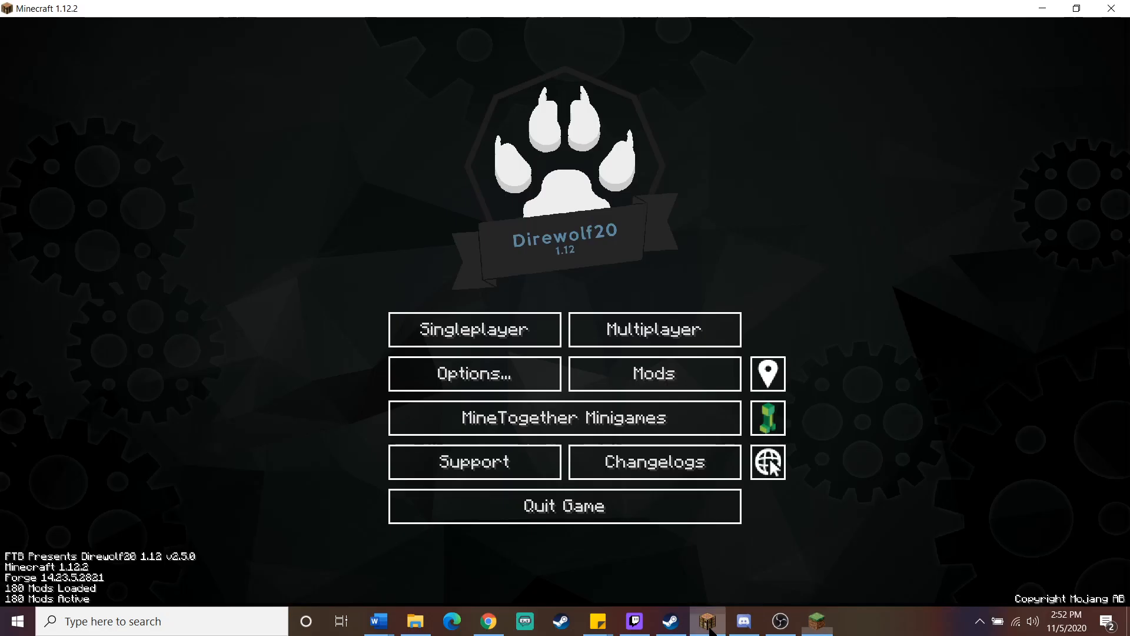